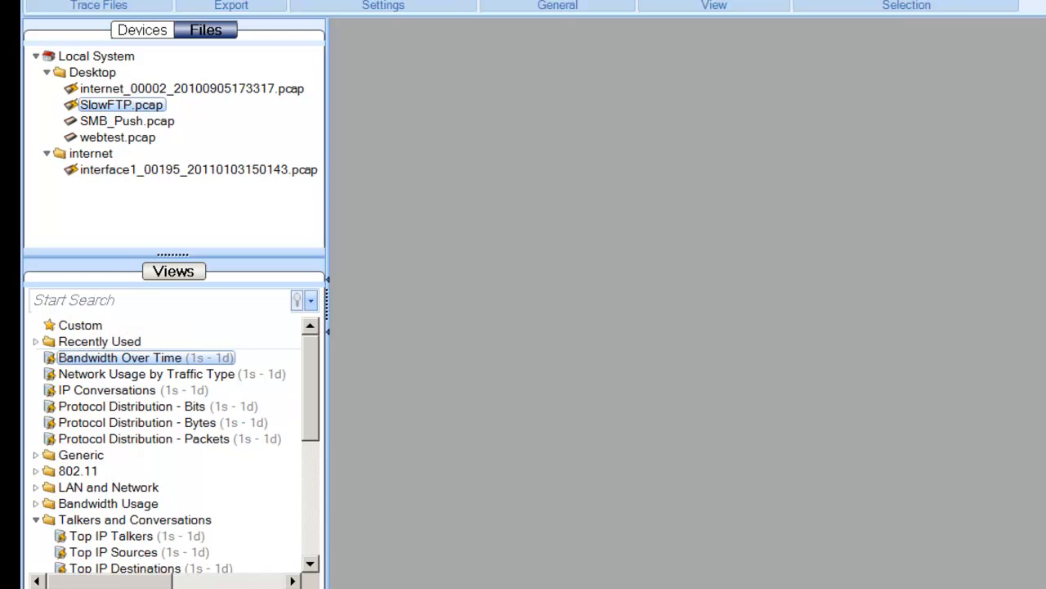
- Show SlowFTP.pcap as bits-per-second and packets-per-second Bandwidth Over Time charts
double_click(119, 357)
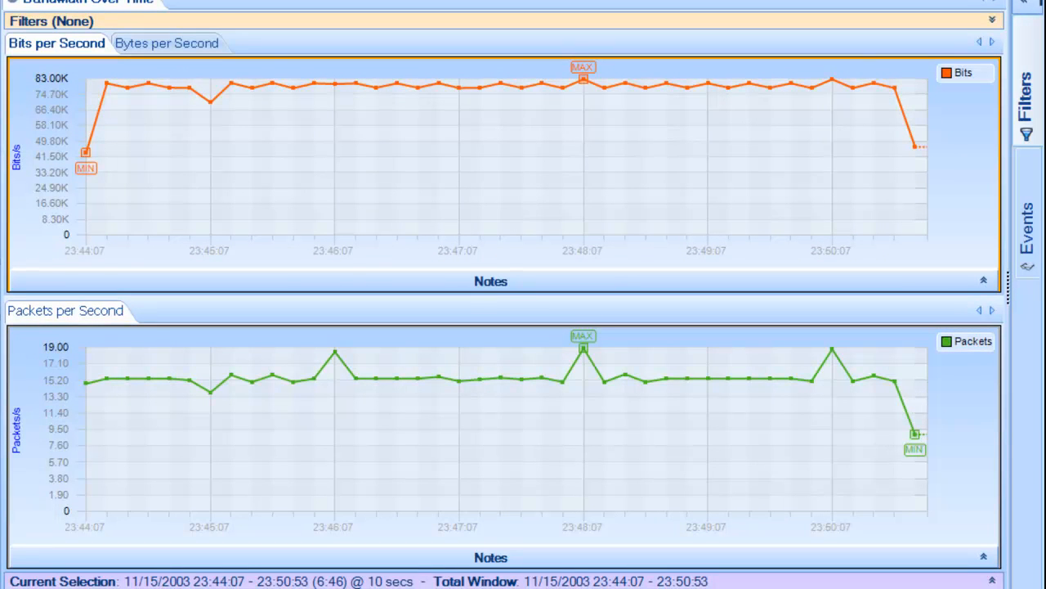
mouse_move(431, 94)
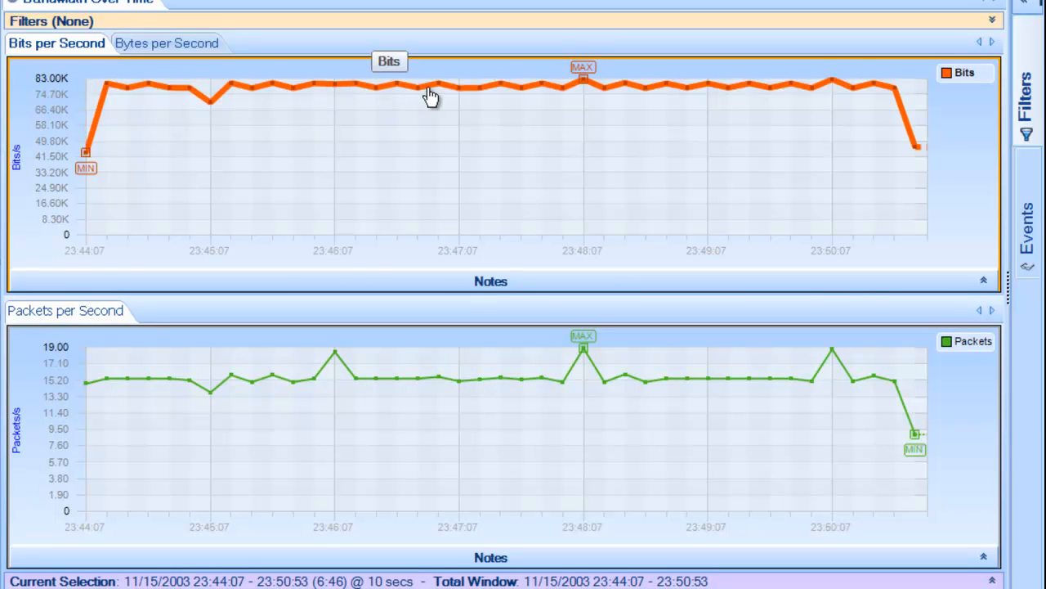
mouse_move(460, 94)
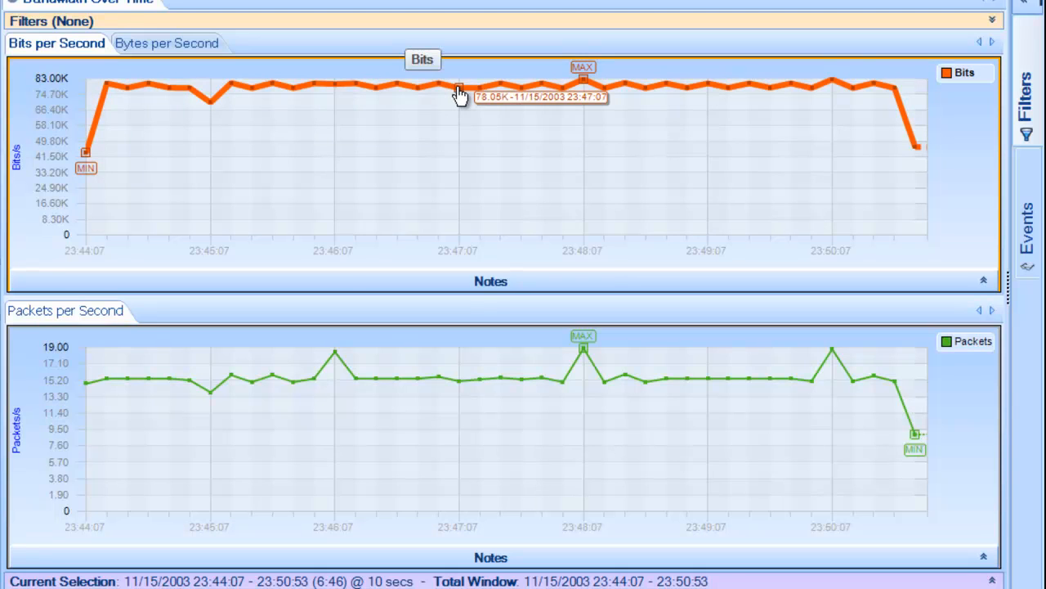
mouse_move(502, 117)
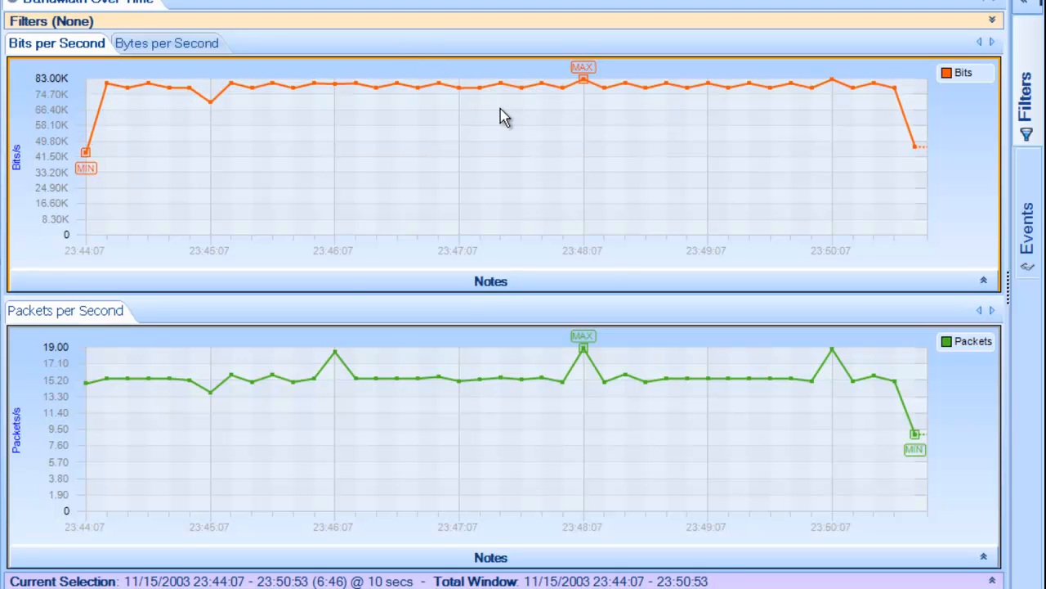
mouse_move(583, 88)
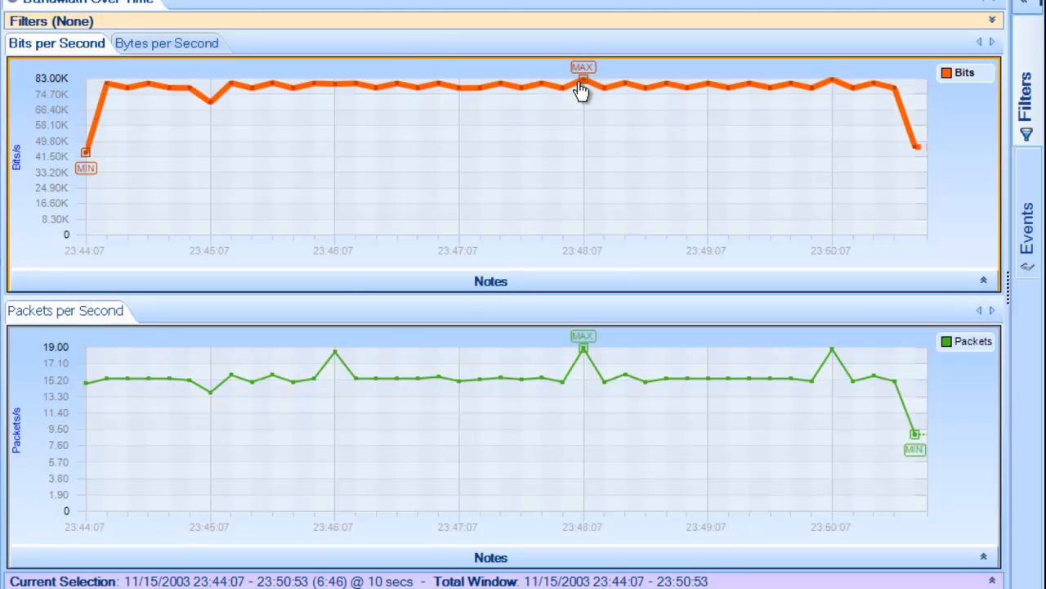
mouse_move(582, 88)
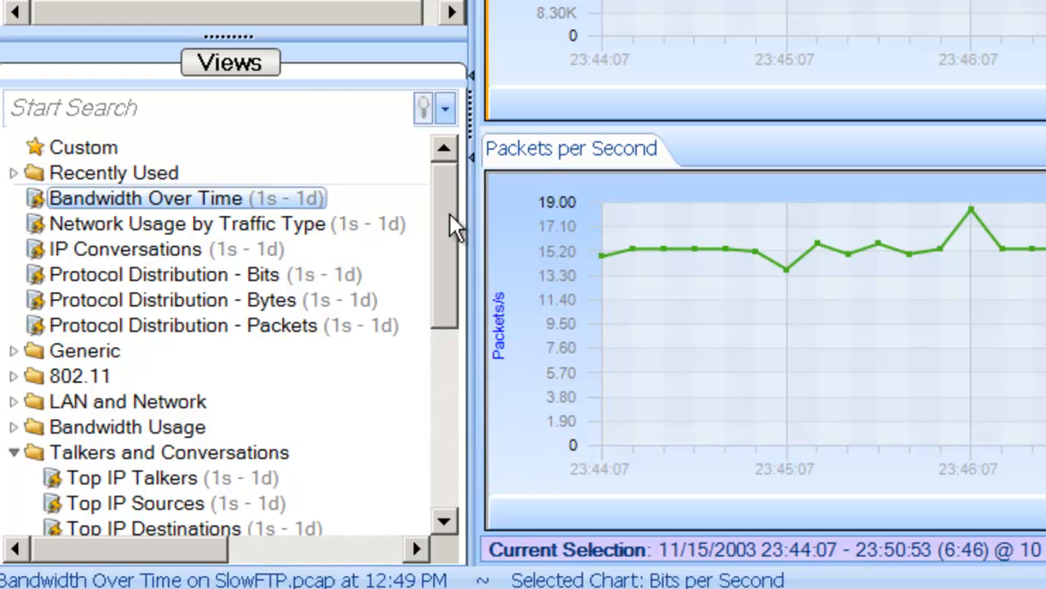
scroll("down", 3)
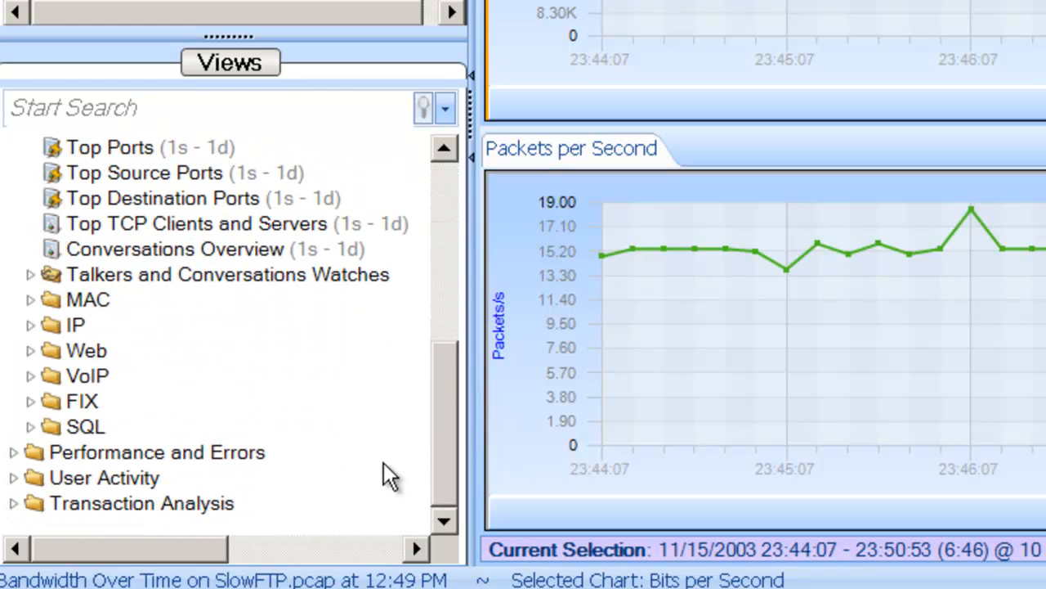
mouse_move(168, 515)
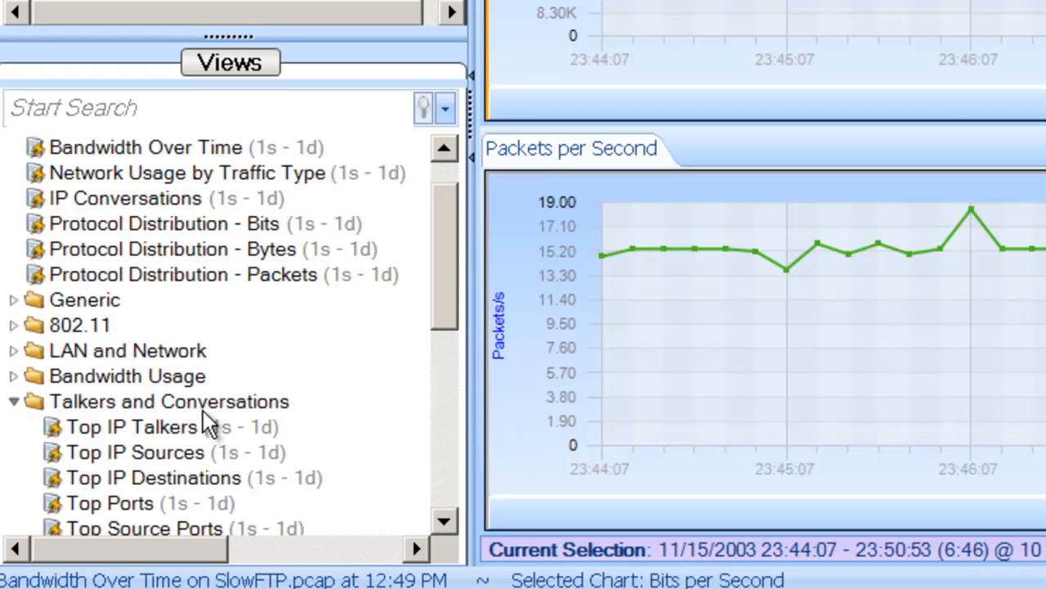
left_click(168, 401)
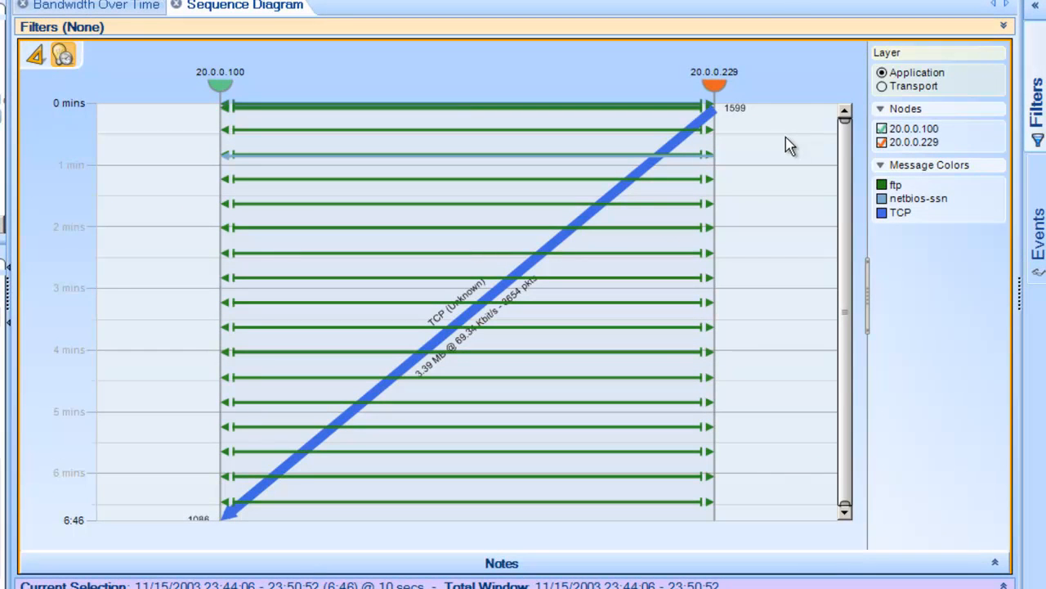
mouse_move(713, 186)
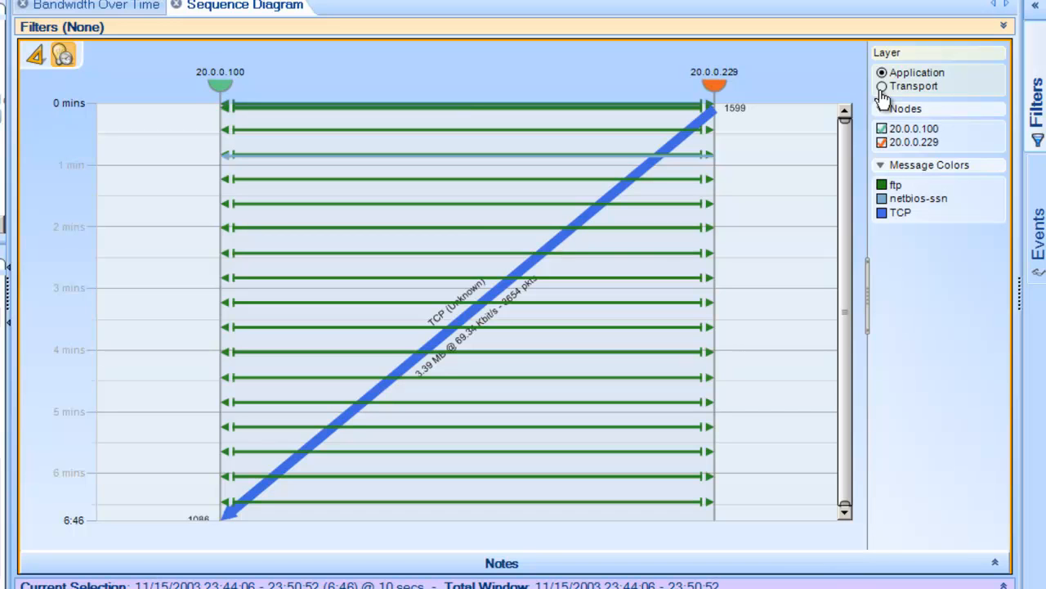
mouse_move(915, 88)
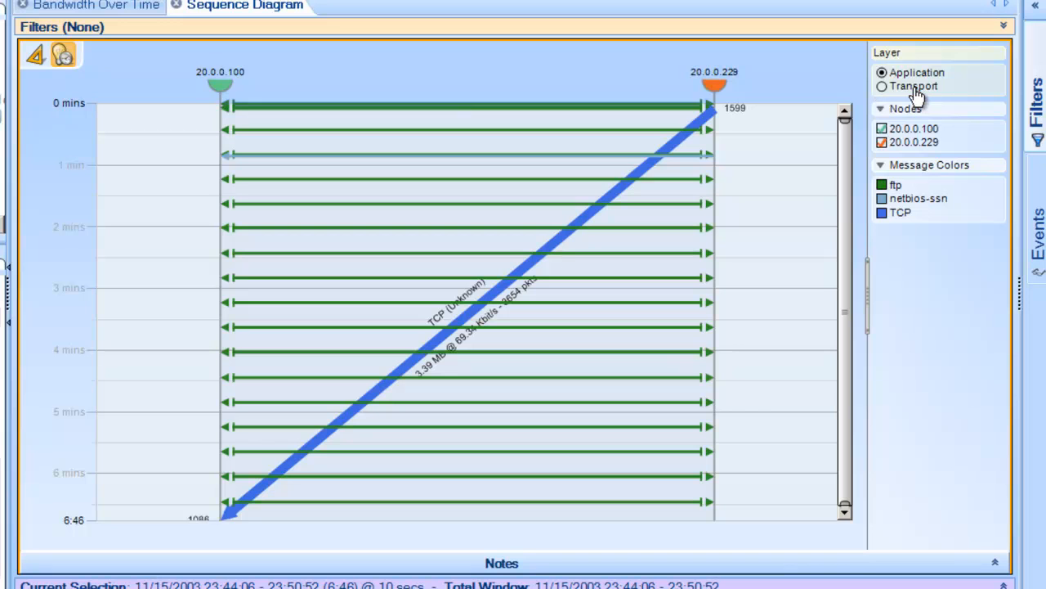
mouse_move(913, 96)
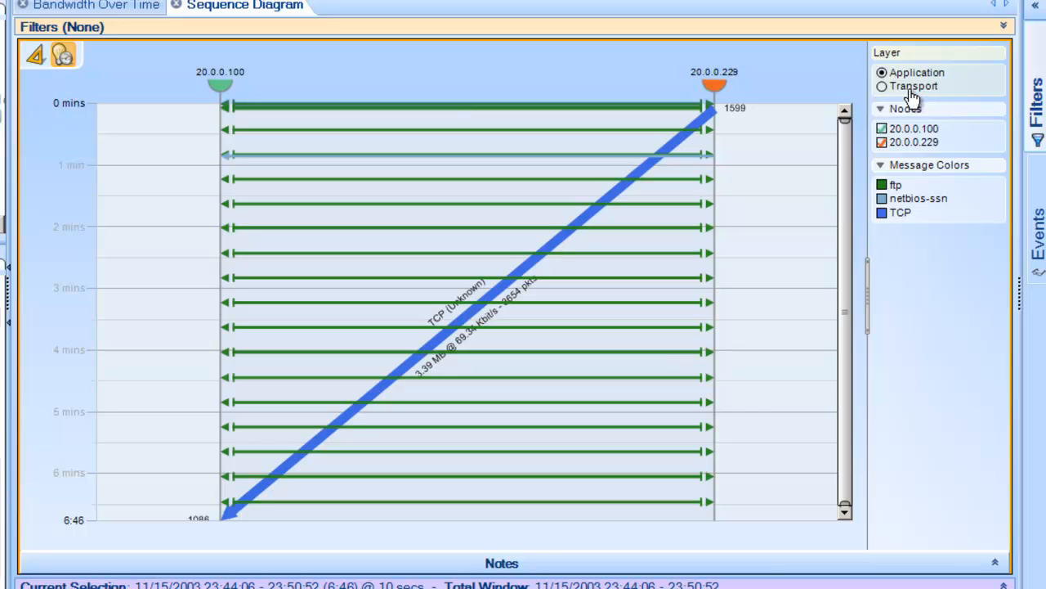
mouse_move(807, 156)
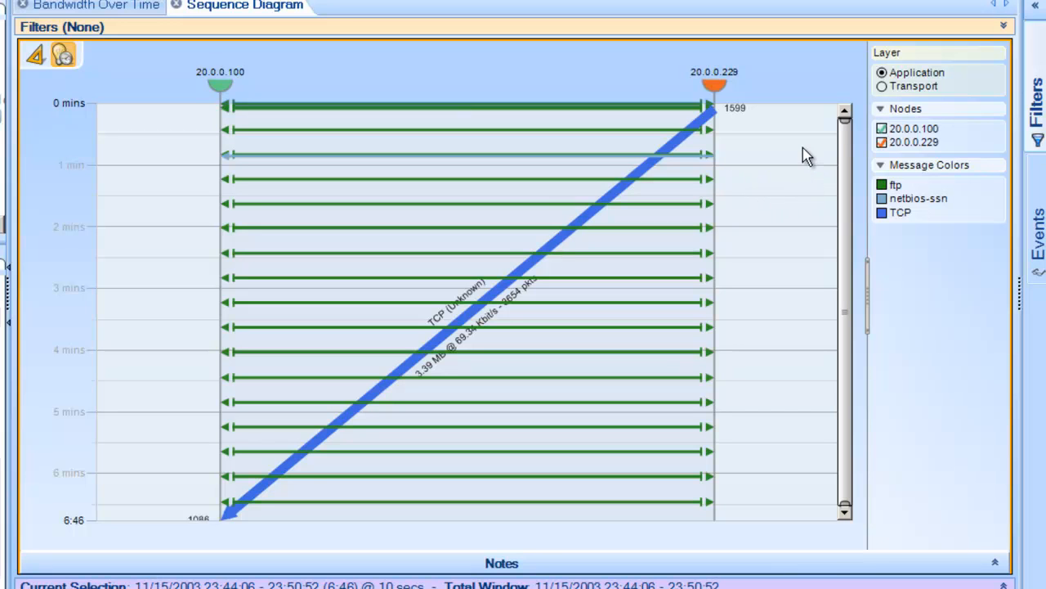
mouse_move(797, 160)
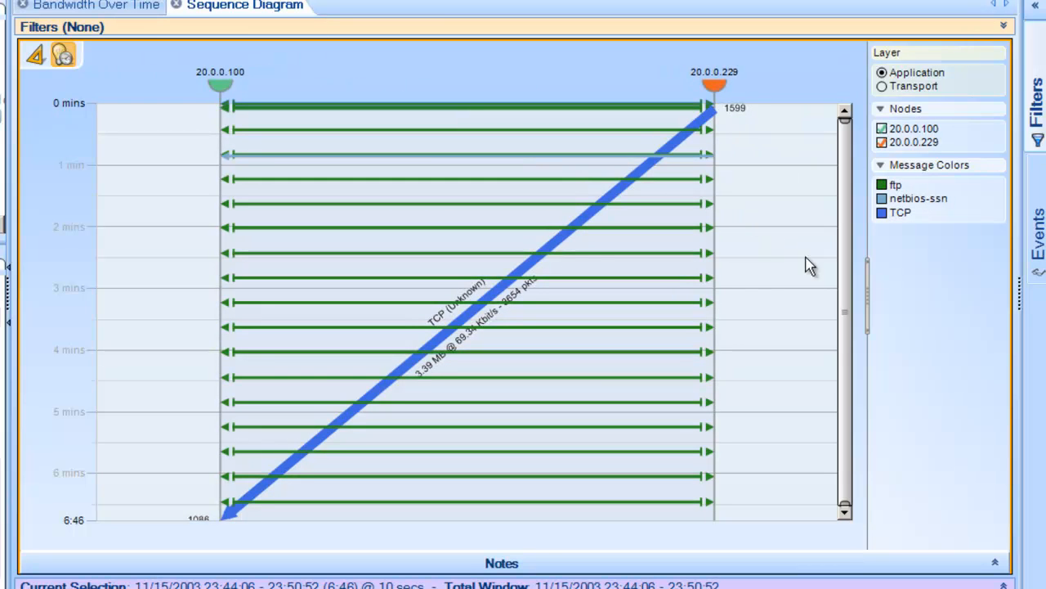
mouse_move(903, 266)
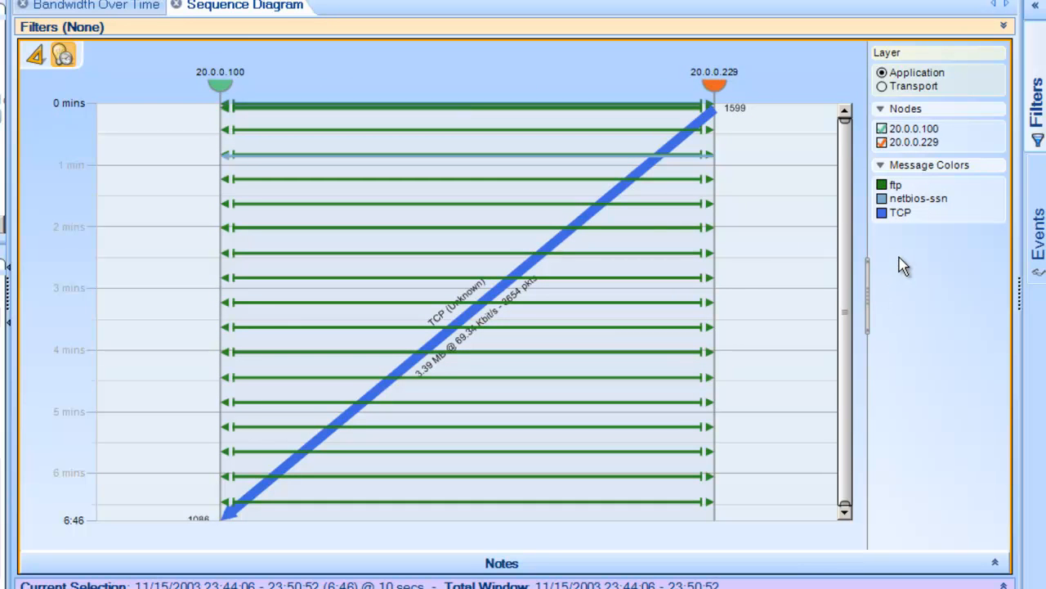
mouse_move(607, 227)
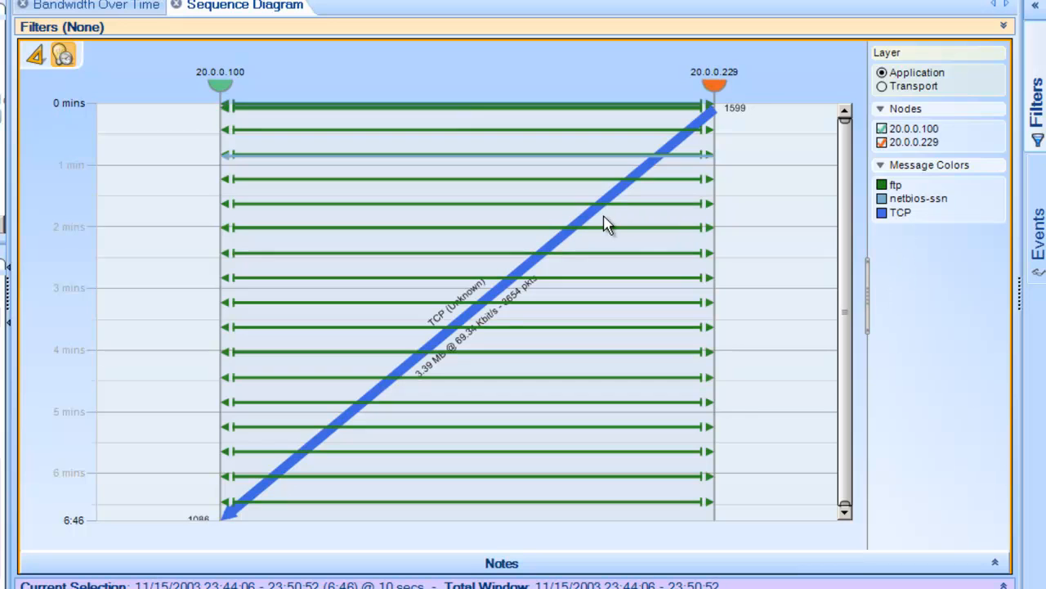
mouse_move(605, 225)
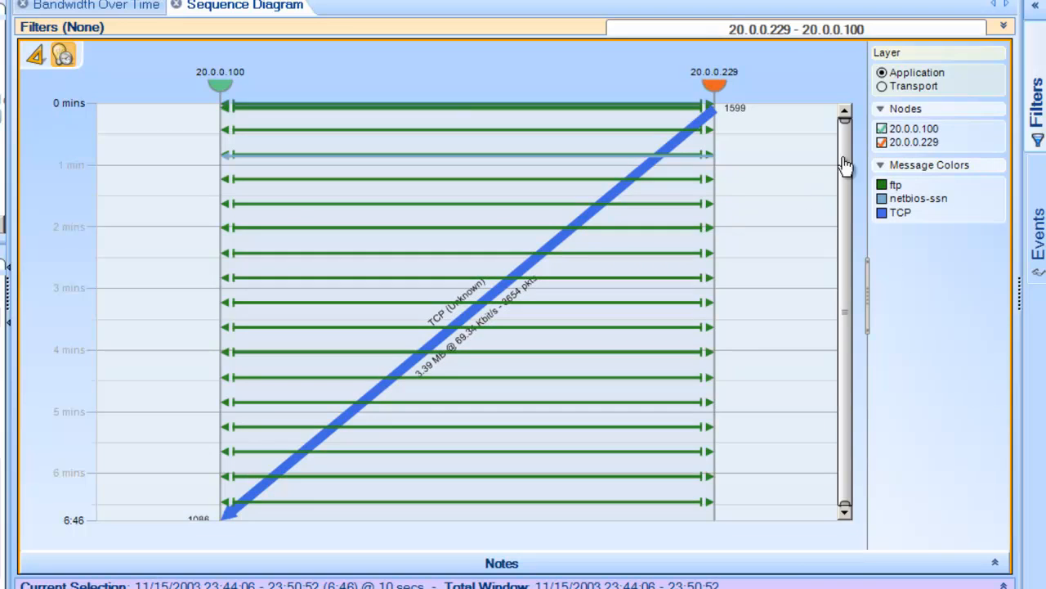
- Show the transport-layer sequence diagram zoomed to the 18.9–19.45 s ACK exchanges
left_click(882, 86)
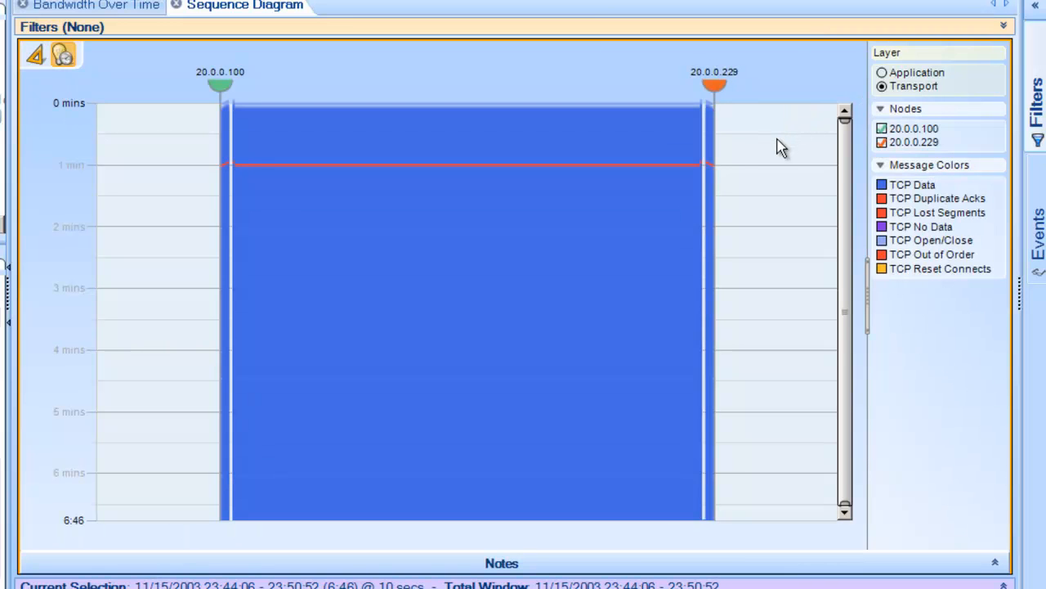
mouse_move(777, 161)
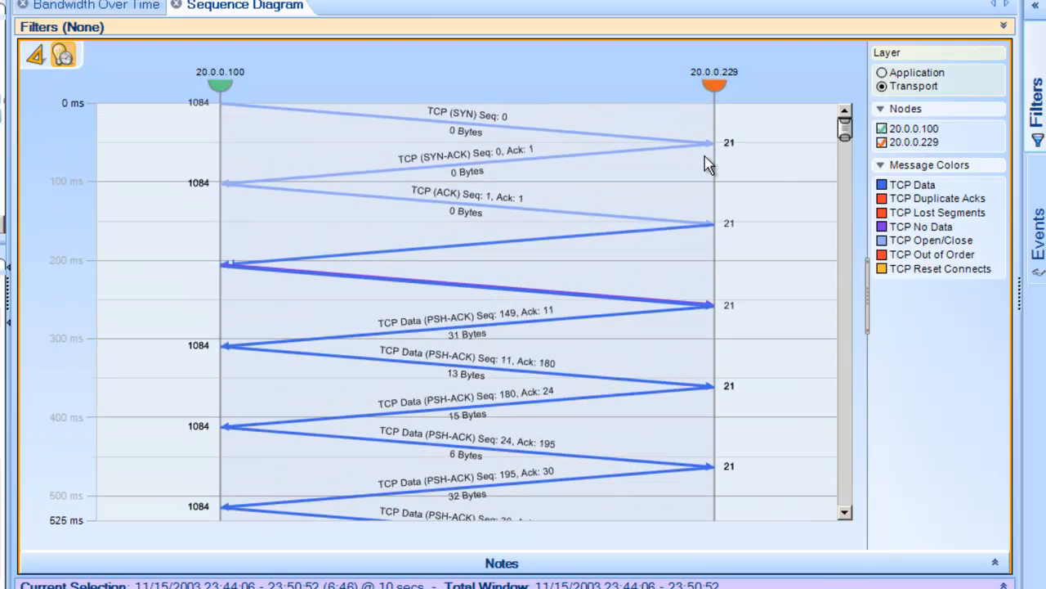
mouse_move(687, 272)
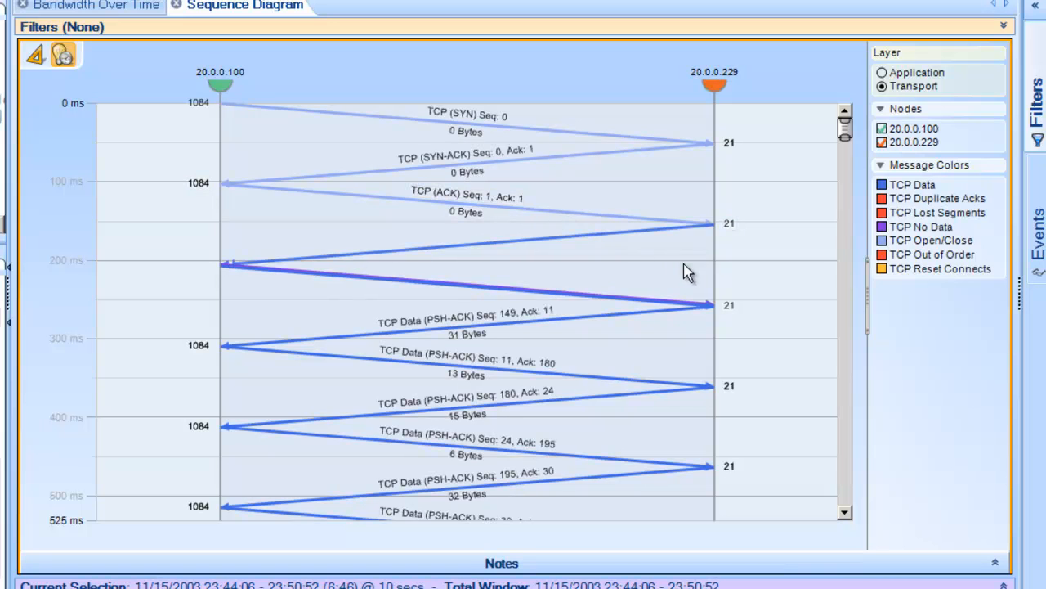
mouse_move(751, 322)
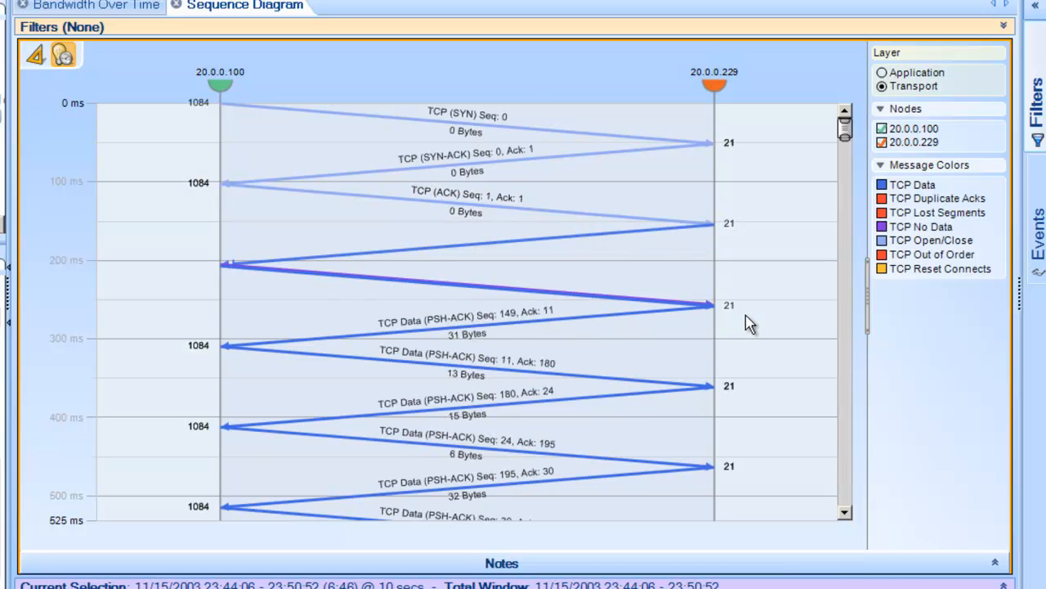
scroll("down", 3)
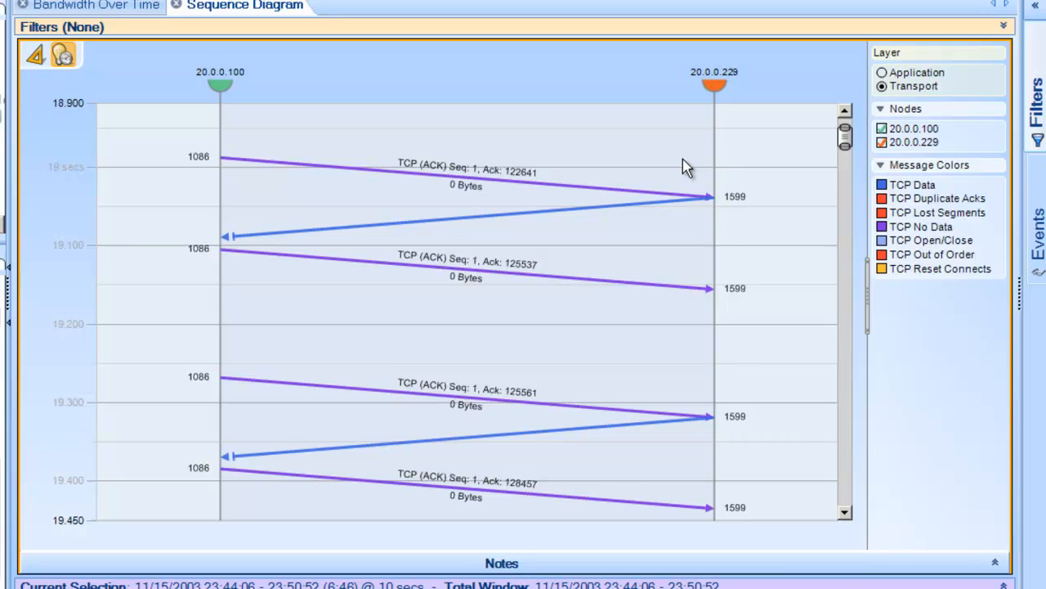
mouse_move(752, 248)
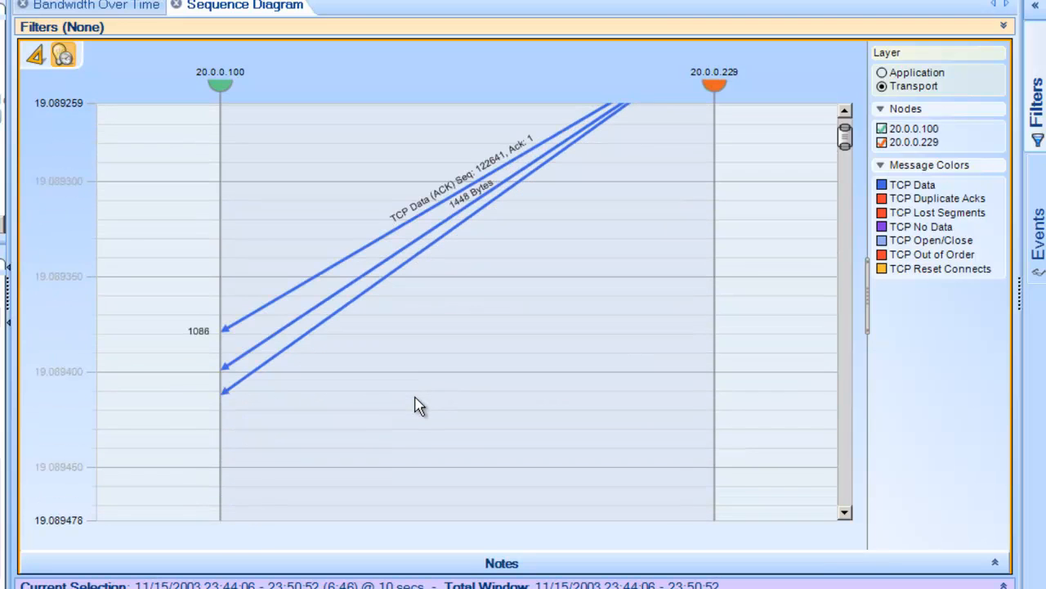
mouse_move(357, 271)
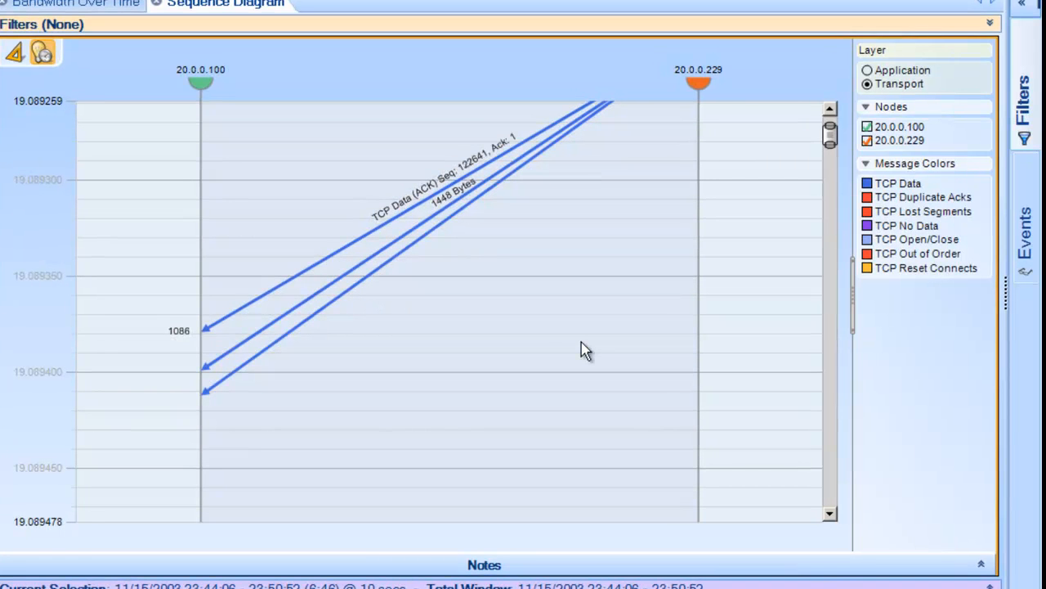
mouse_move(470, 322)
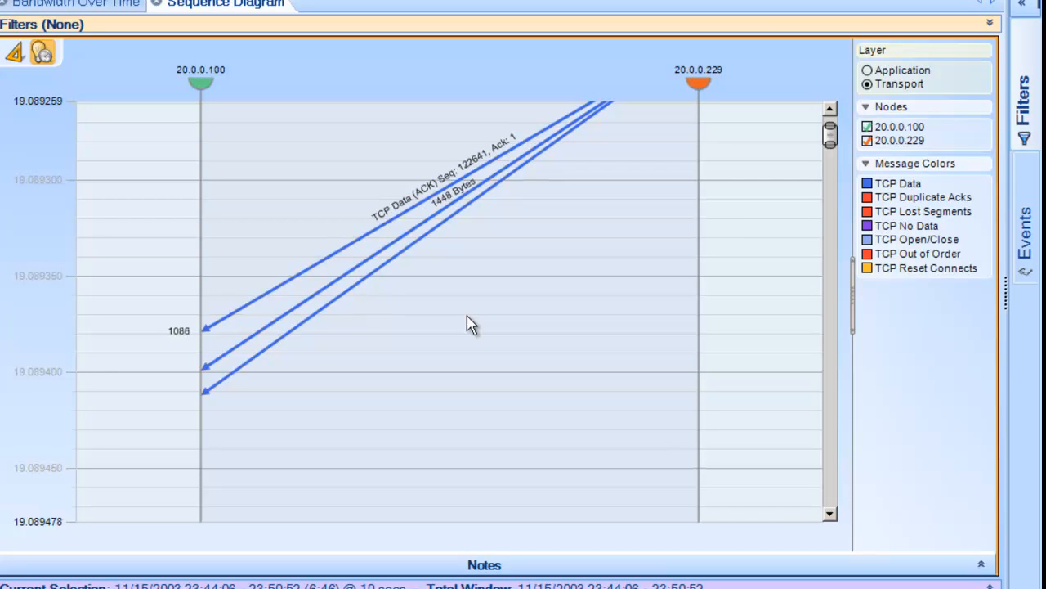
mouse_move(829, 159)
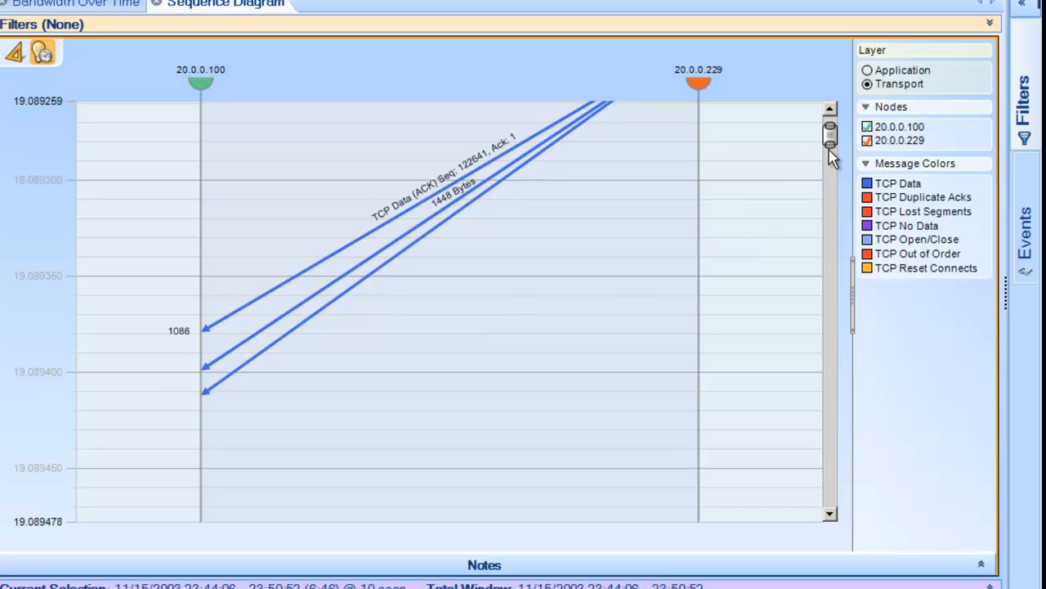
mouse_move(835, 181)
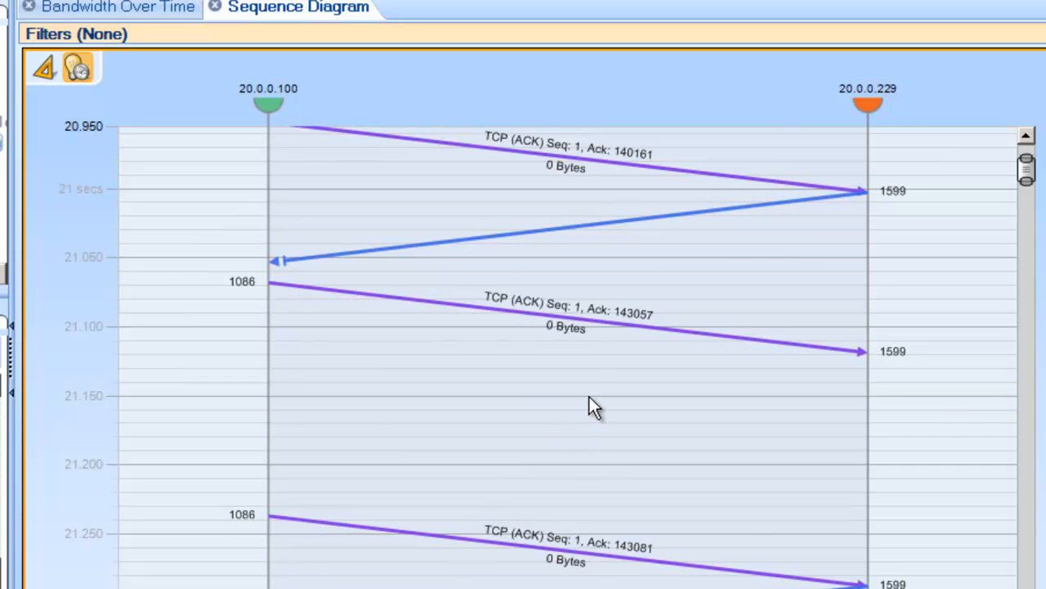
- Scroll the diagram to the delayed-ACK Z pattern around 21.215–21.423 s for ruler measurement
scroll("down", 3)
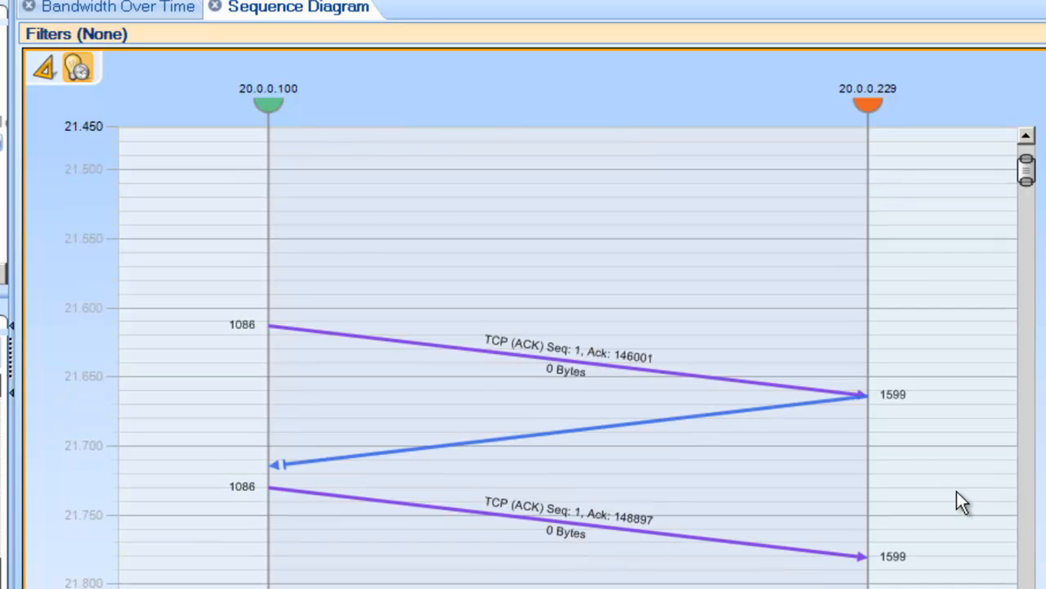
scroll("up", 3)
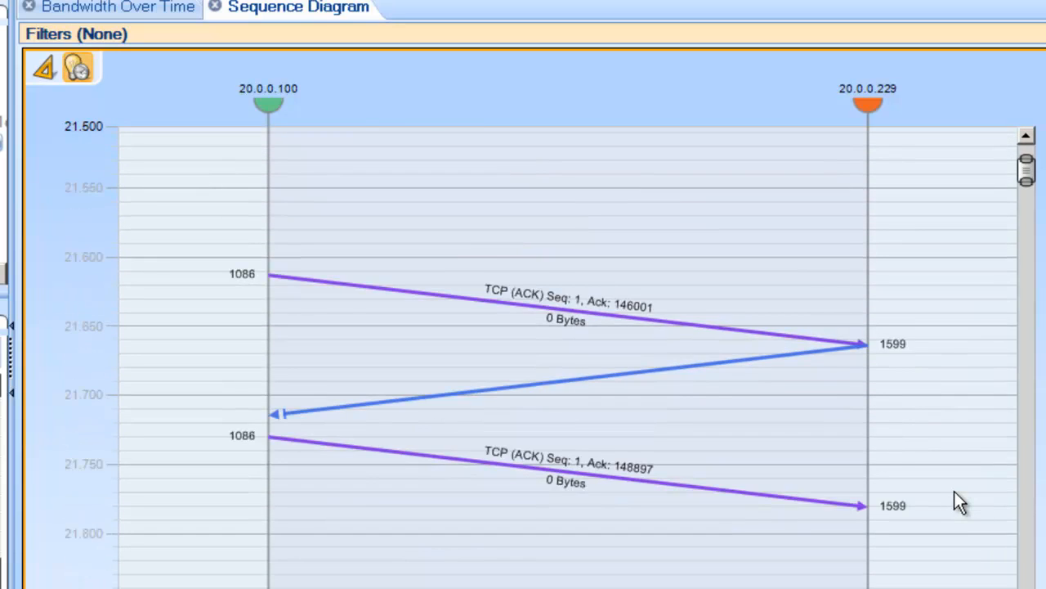
scroll("down", 3)
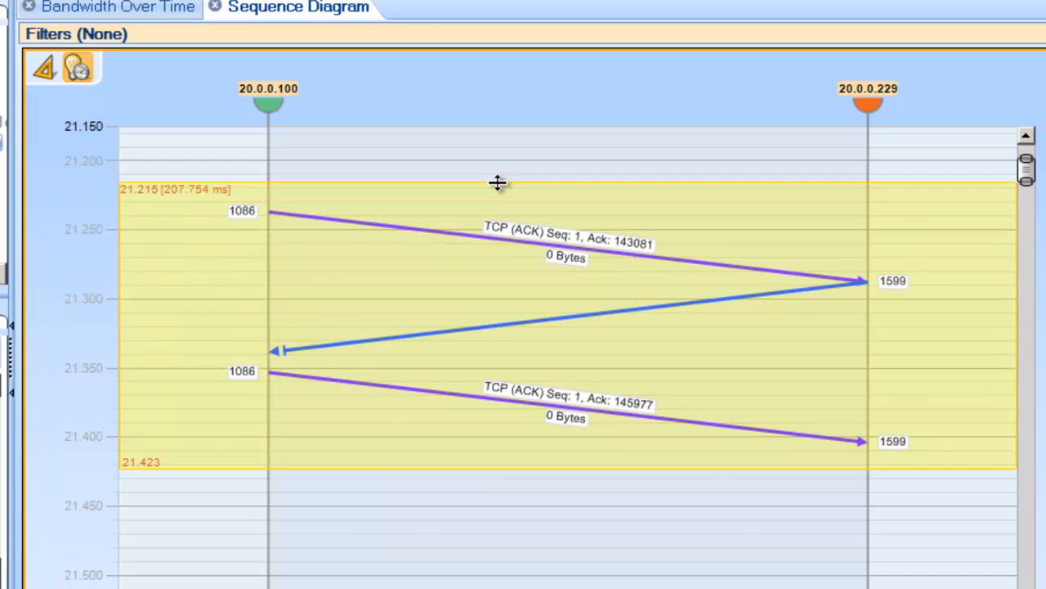
mouse_move(366, 249)
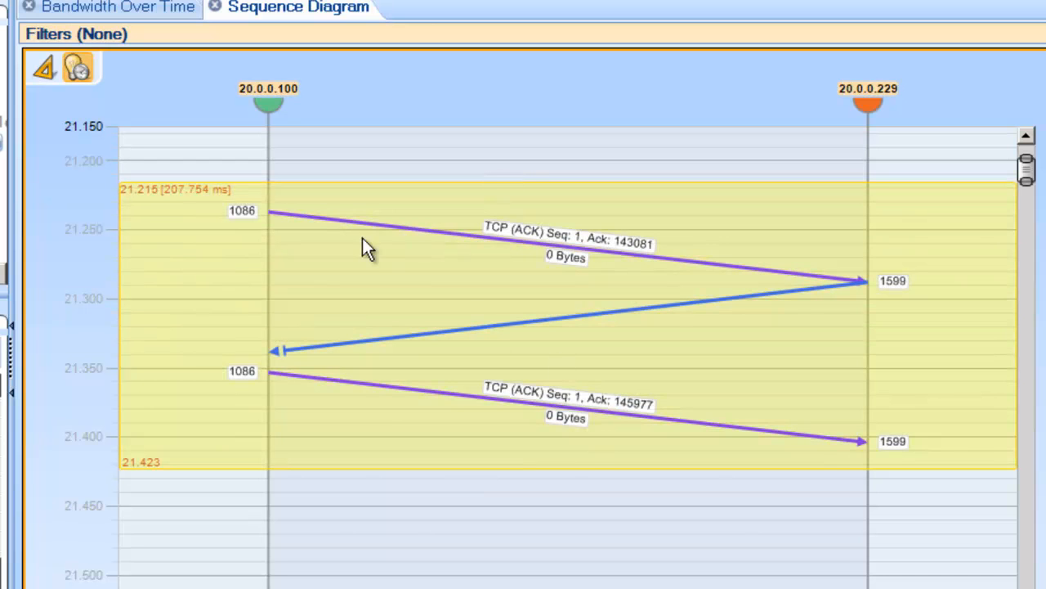
mouse_move(737, 380)
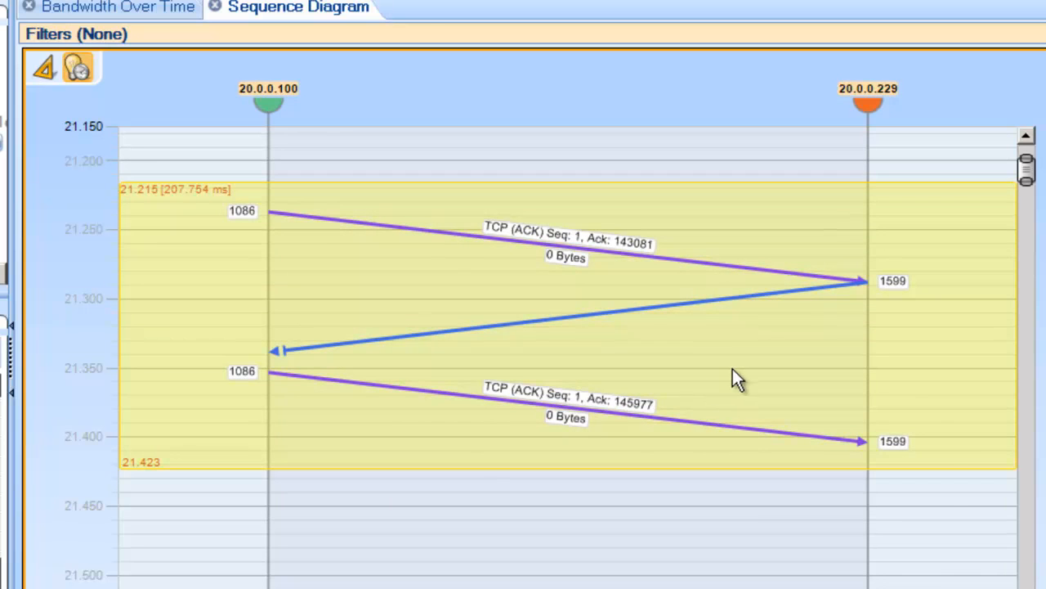
- Send the packets in the measured 21.215–21.423 s region to Wireshark
right_click(737, 378)
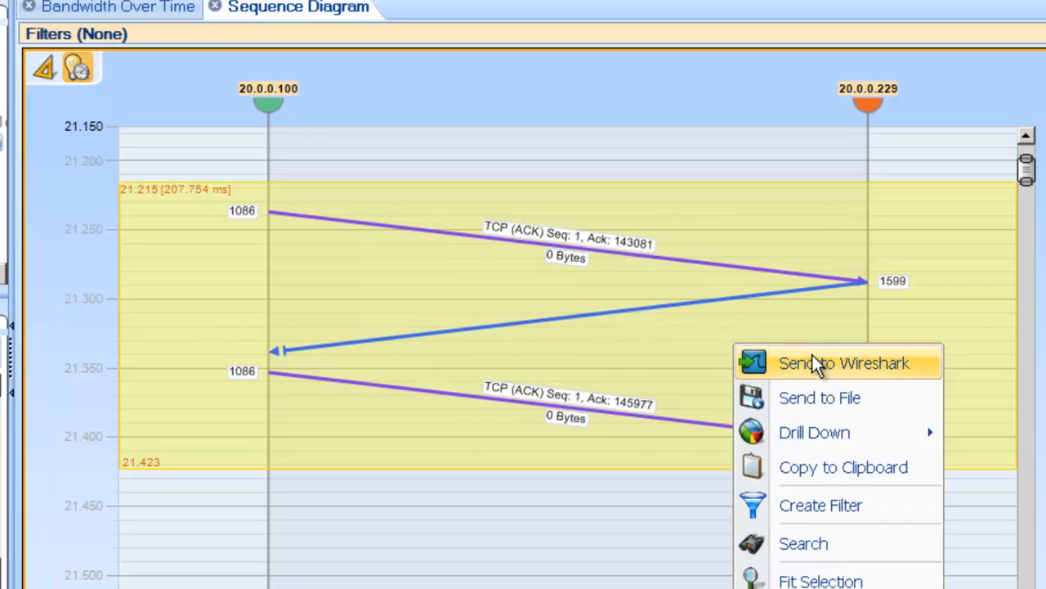
left_click(843, 363)
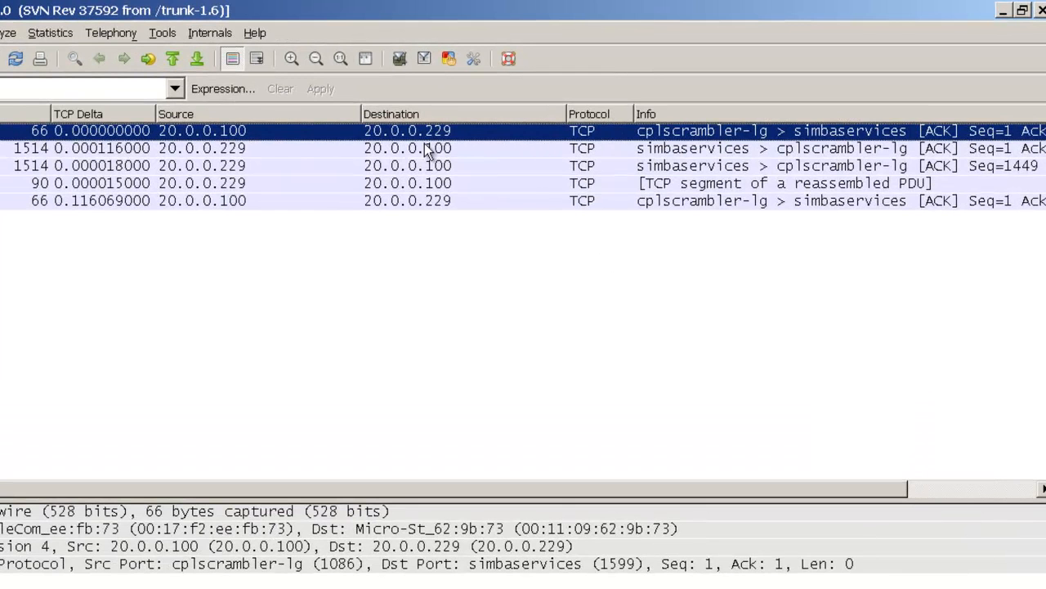
- Inspect packet 4's reassembled PDU, packet 2's 1514-byte data, then packet 4's TCP details
left_click(204, 148)
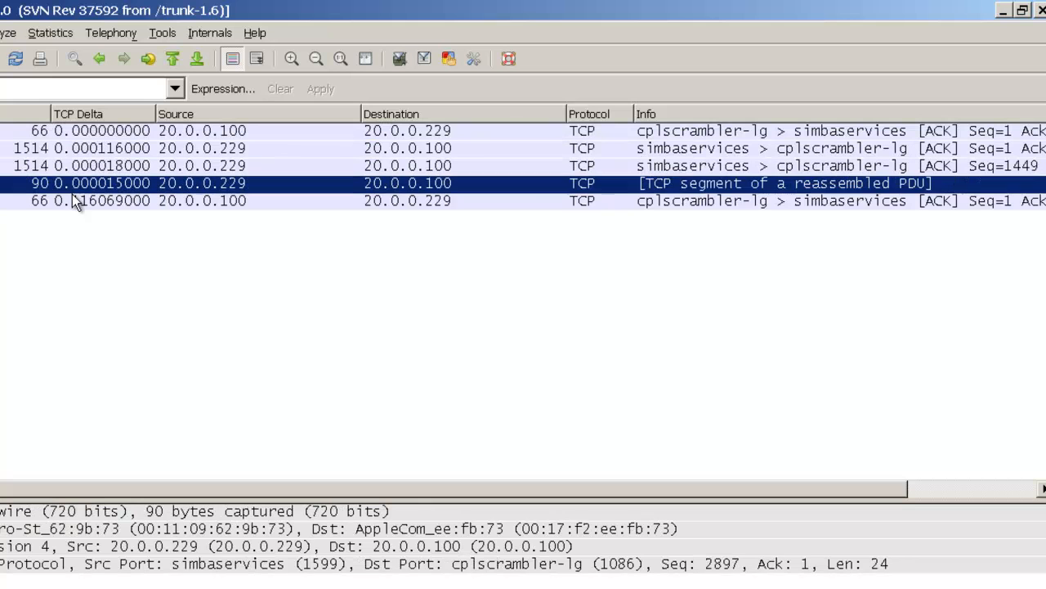
left_click(327, 200)
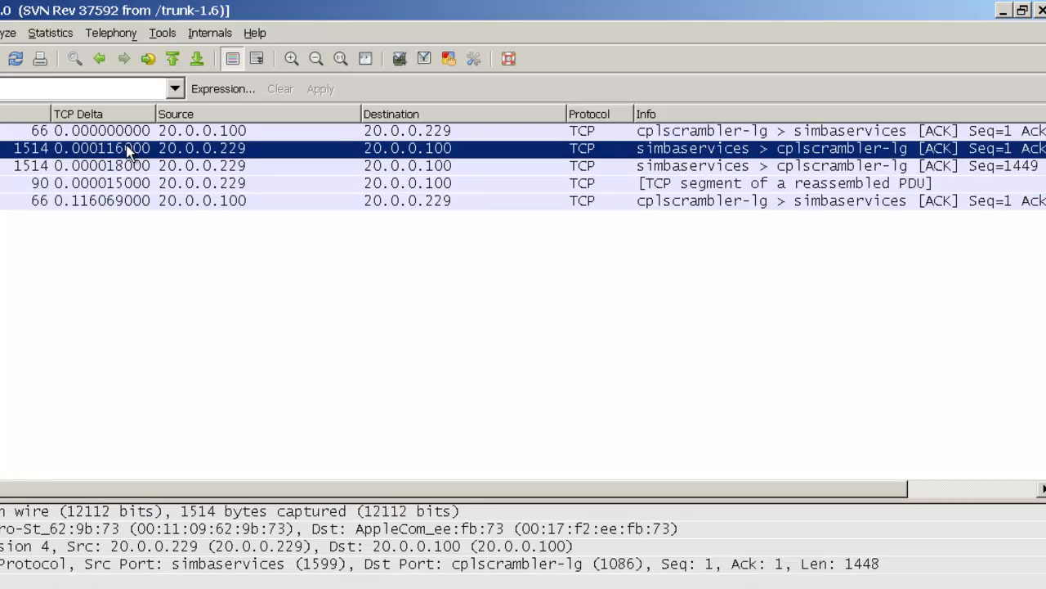
mouse_move(634, 197)
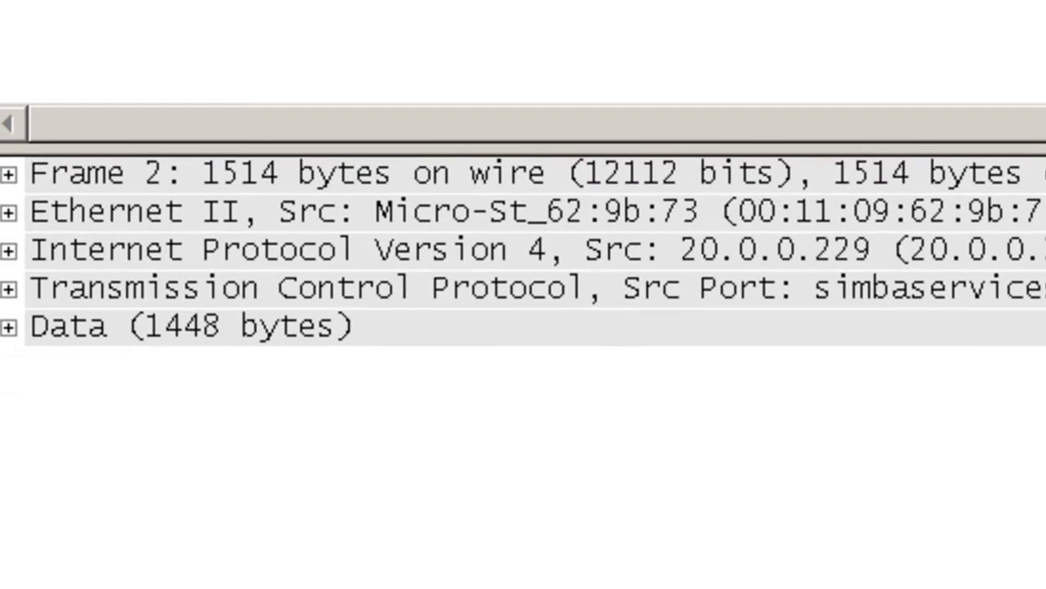
left_click(327, 287)
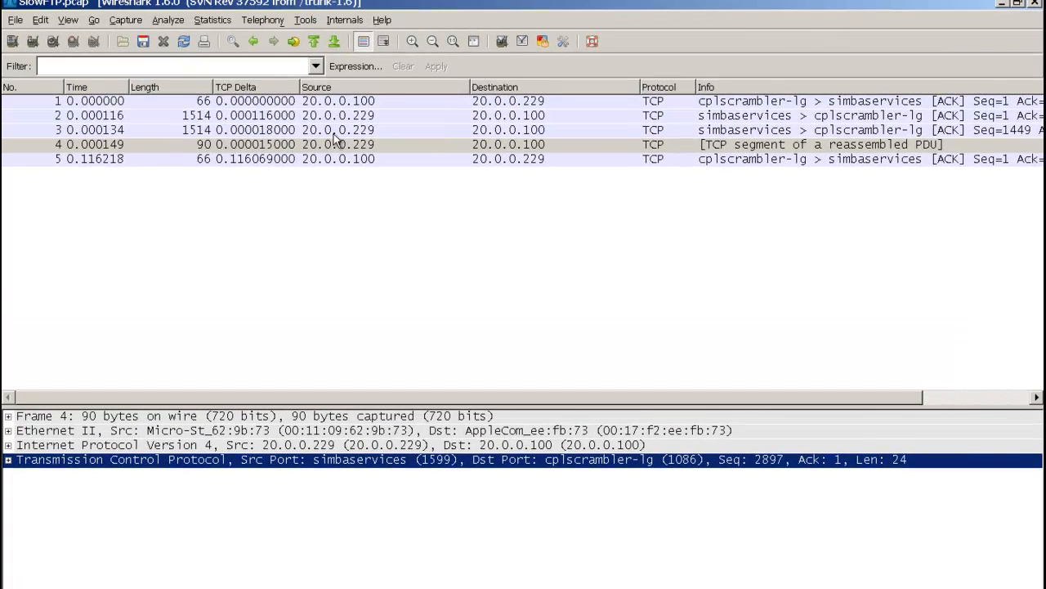
mouse_move(270, 123)
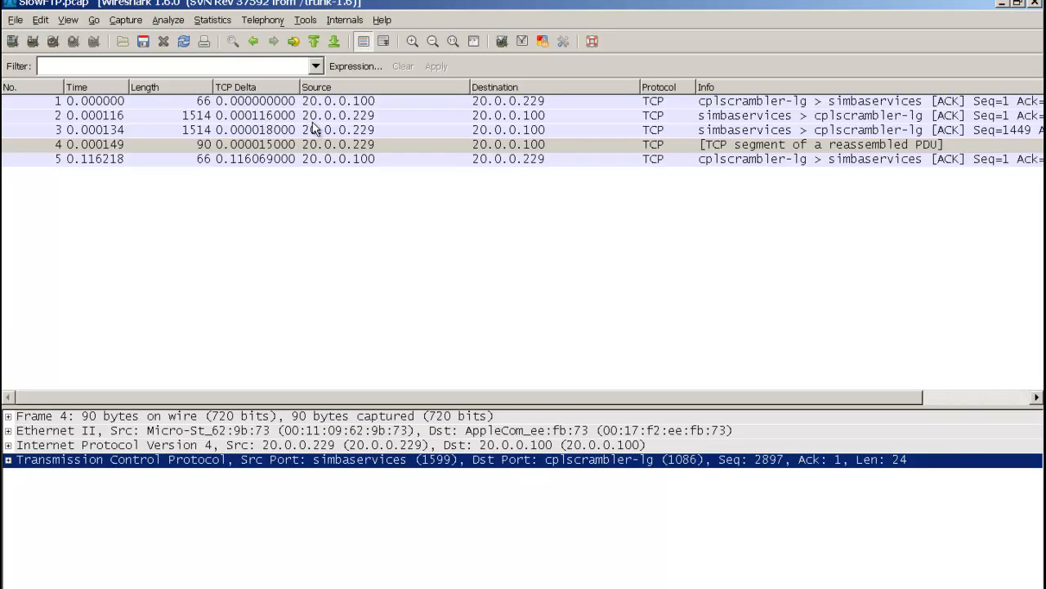
- Expand packet 5's TCP SEQ/ACK analysis showing the ACK to frame 3 with RTT 0.116084 s
left_click(327, 159)
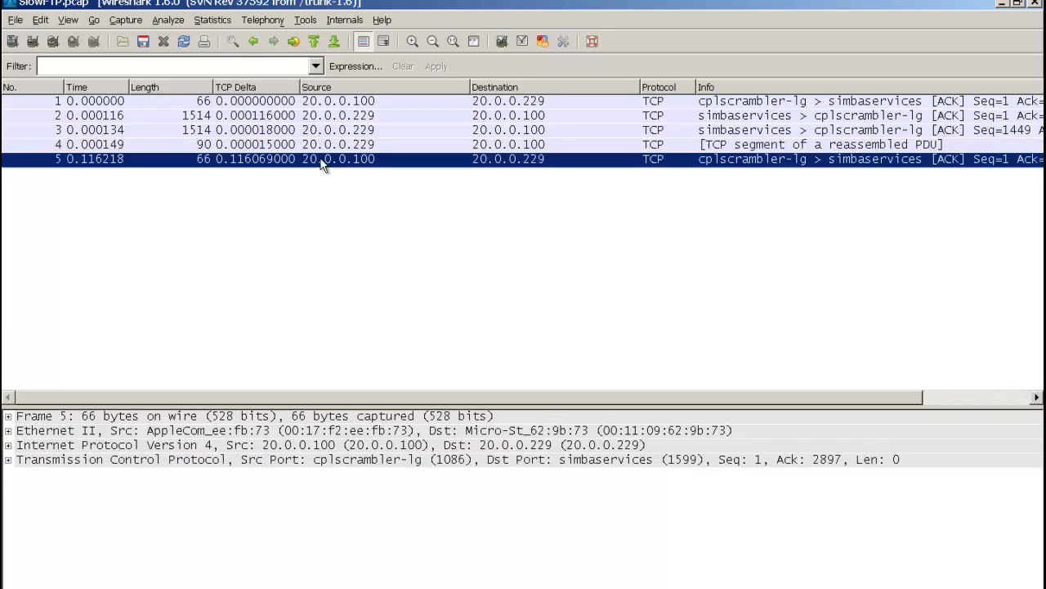
left_click(8, 458)
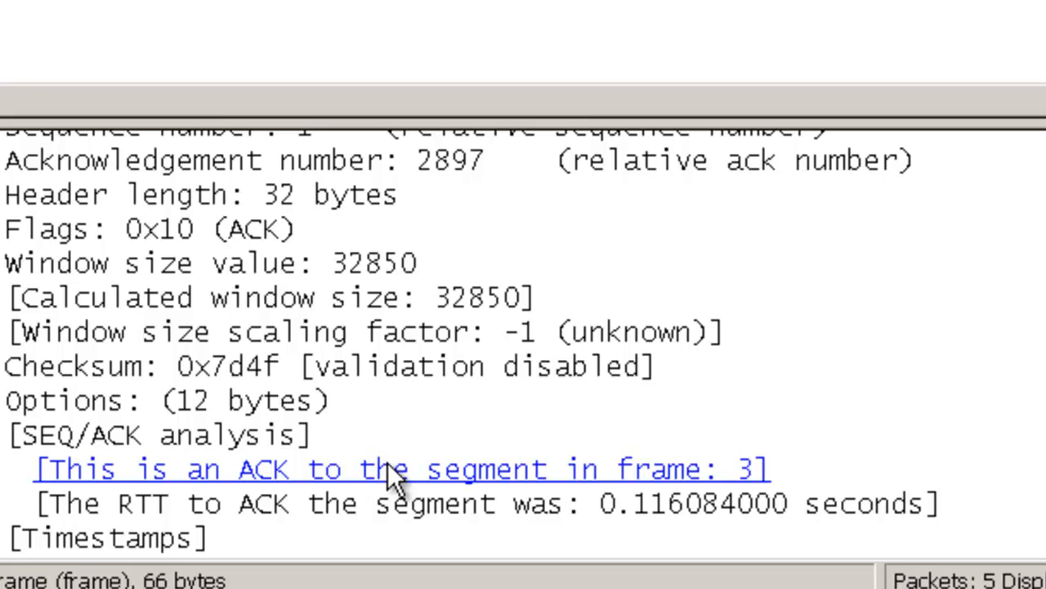
scroll("down", 3)
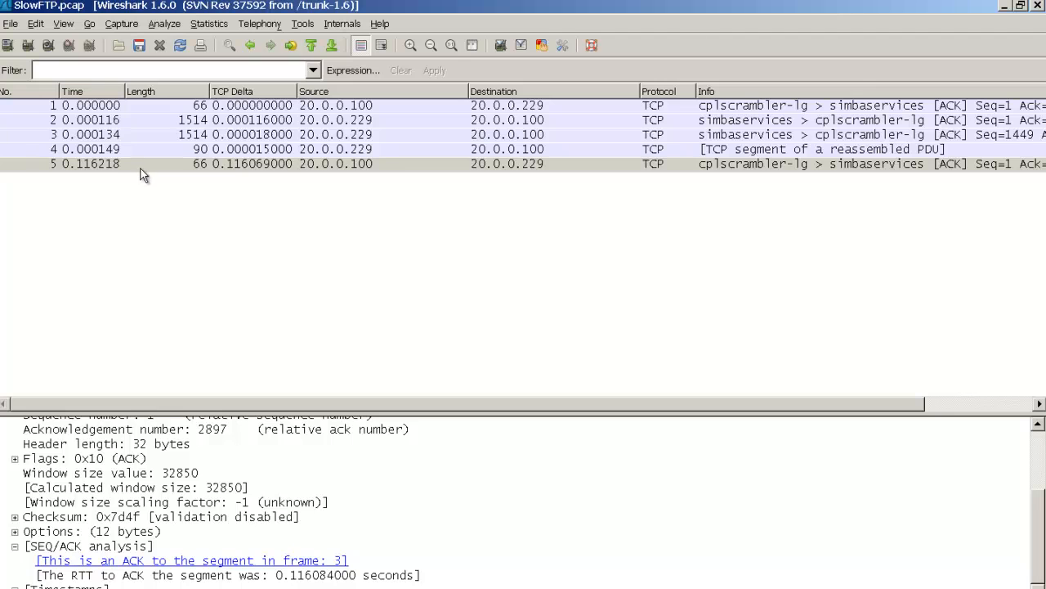
mouse_move(243, 173)
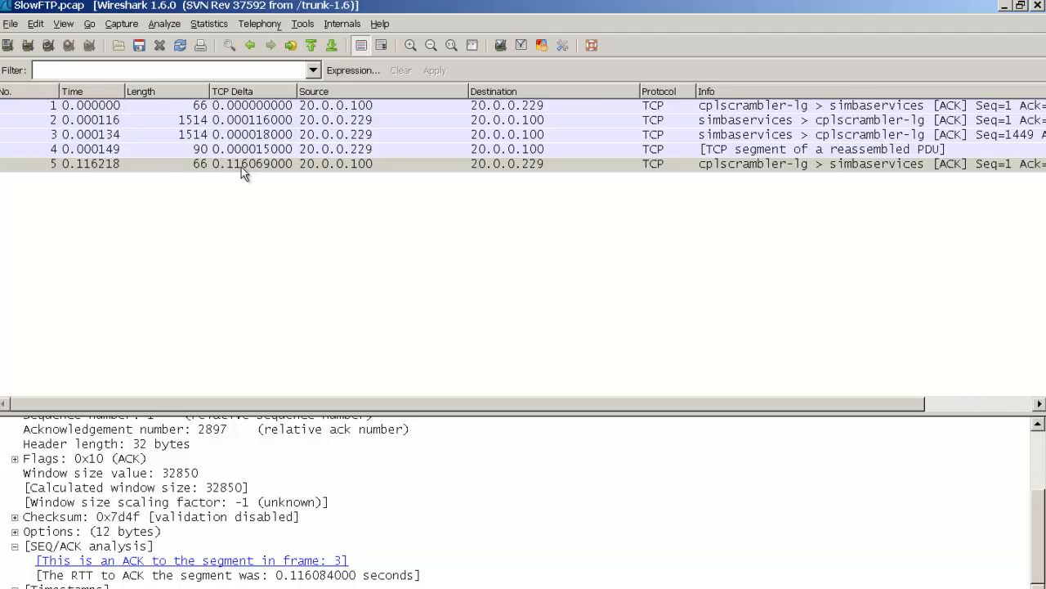
mouse_move(1039, 15)
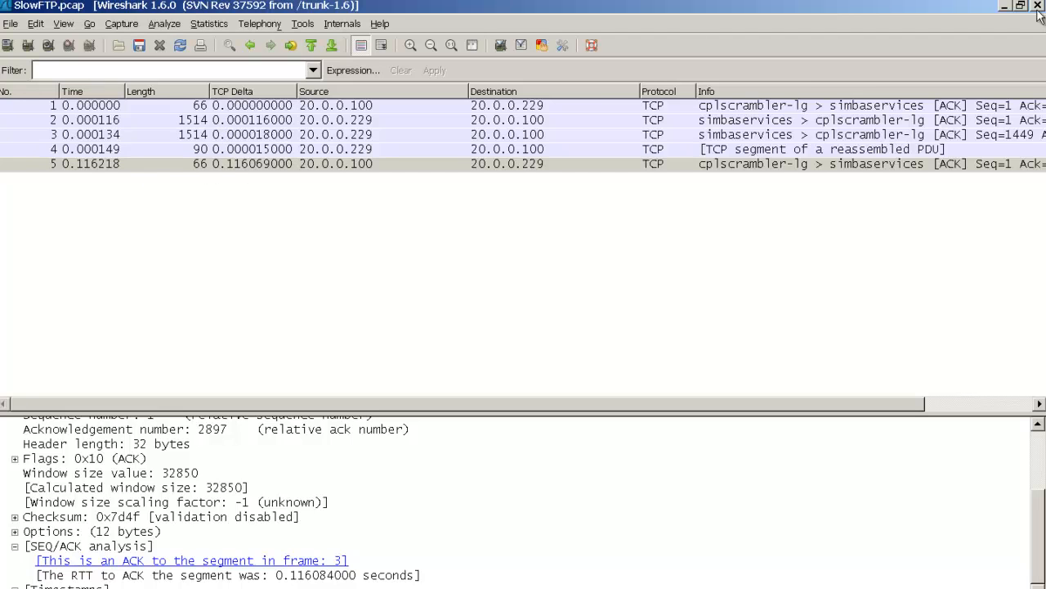
- Close Wireshark and return to the sequence diagram at ACKs 145977 and 146001 from 20.0.0.100
left_click(1038, 6)
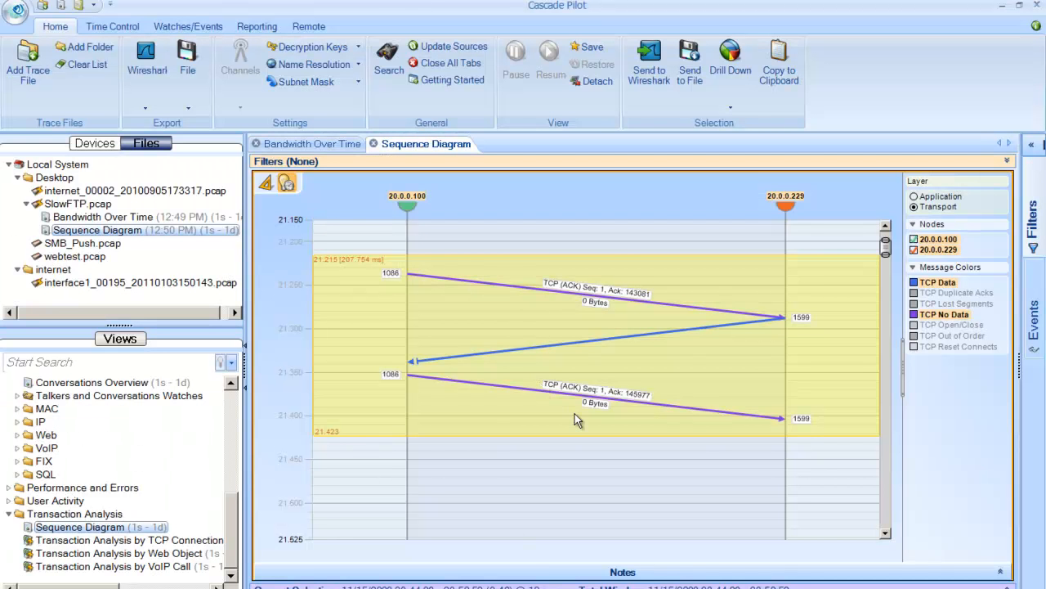
scroll("down", 3)
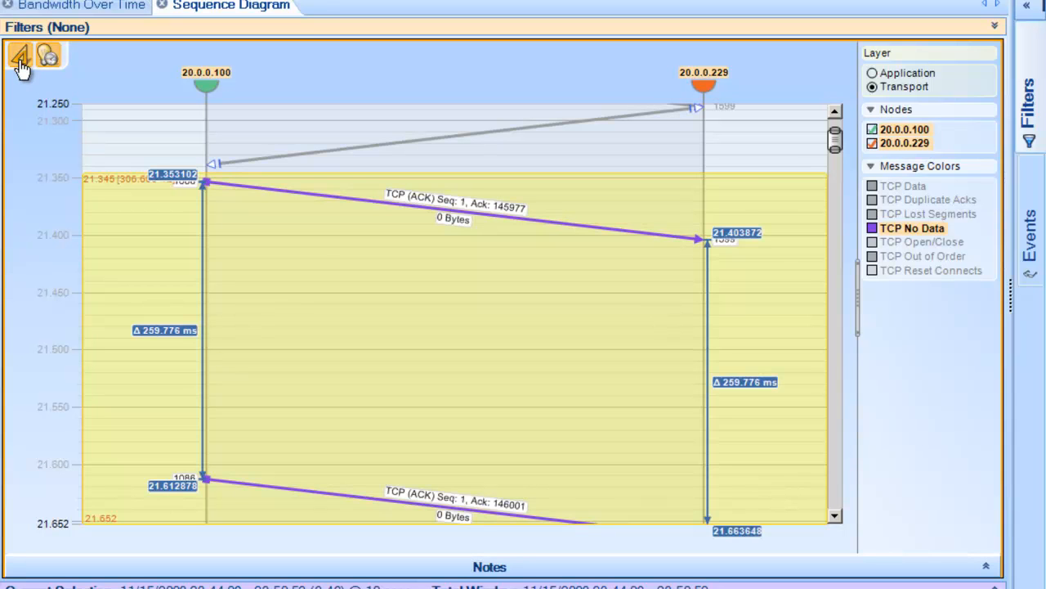
- Scroll down to the 21.7–22.08 s stretch with ACKs 148897, 148921 and 151817
scroll("down", 3)
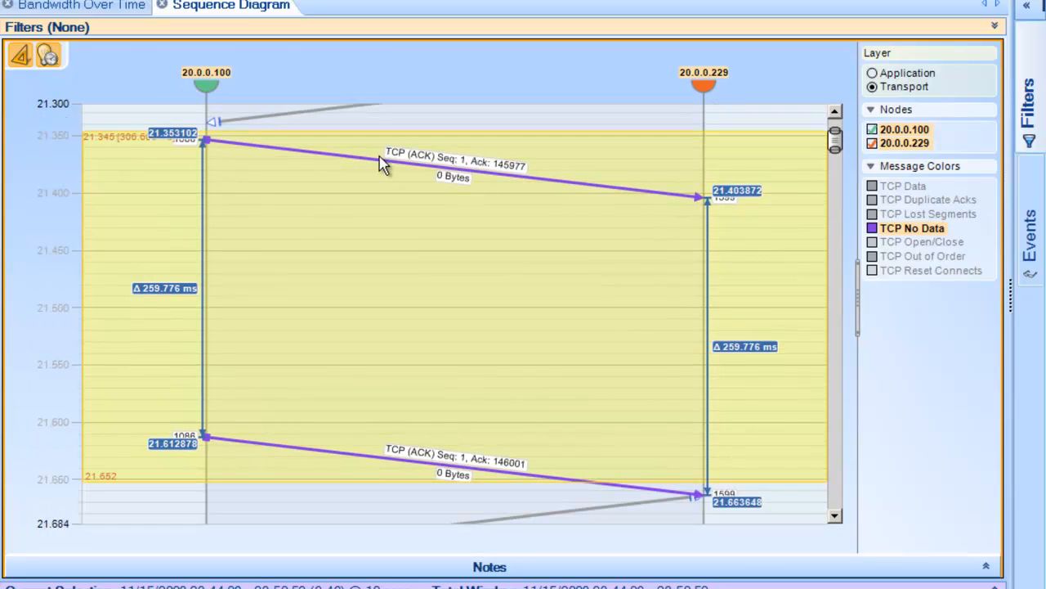
mouse_move(470, 268)
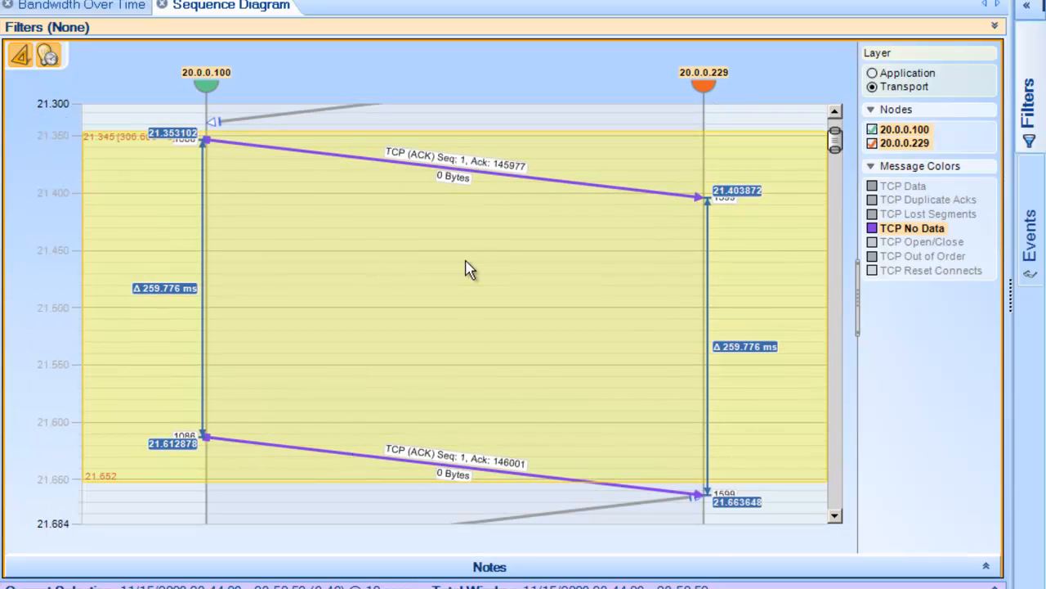
scroll("down", 3)
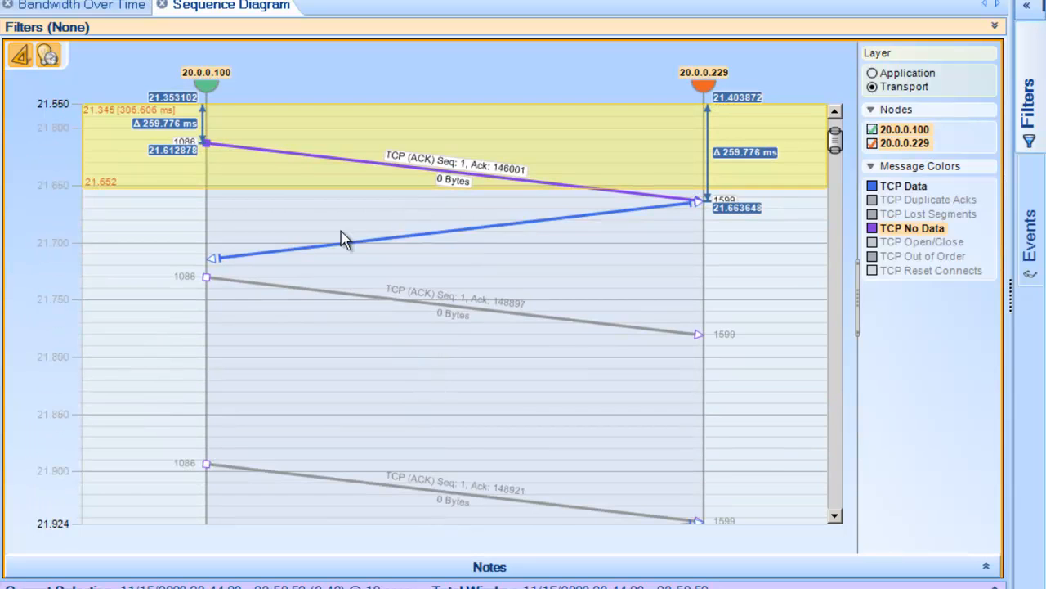
scroll("down", 3)
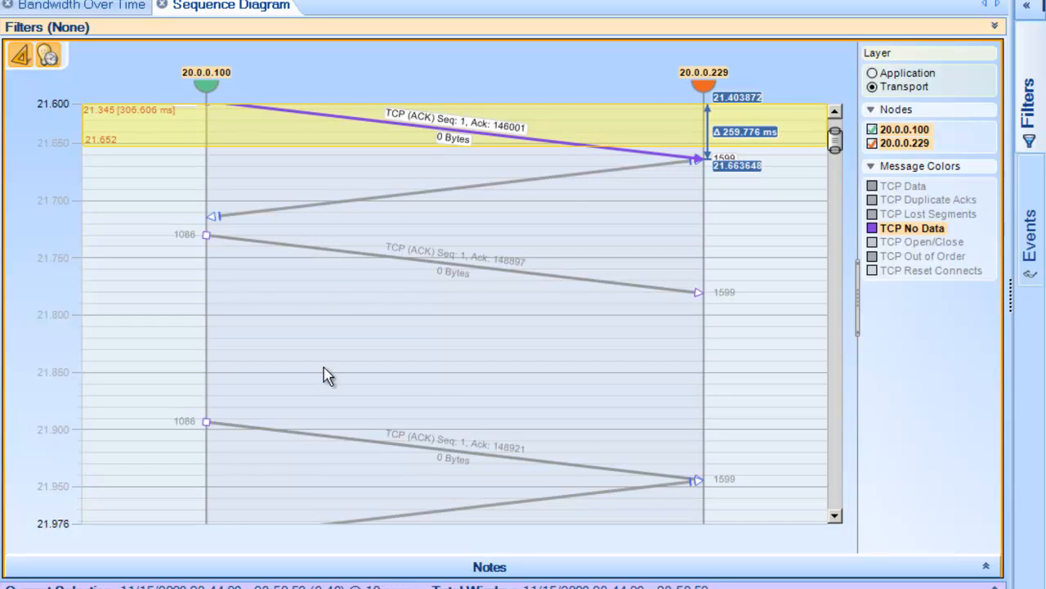
mouse_move(355, 293)
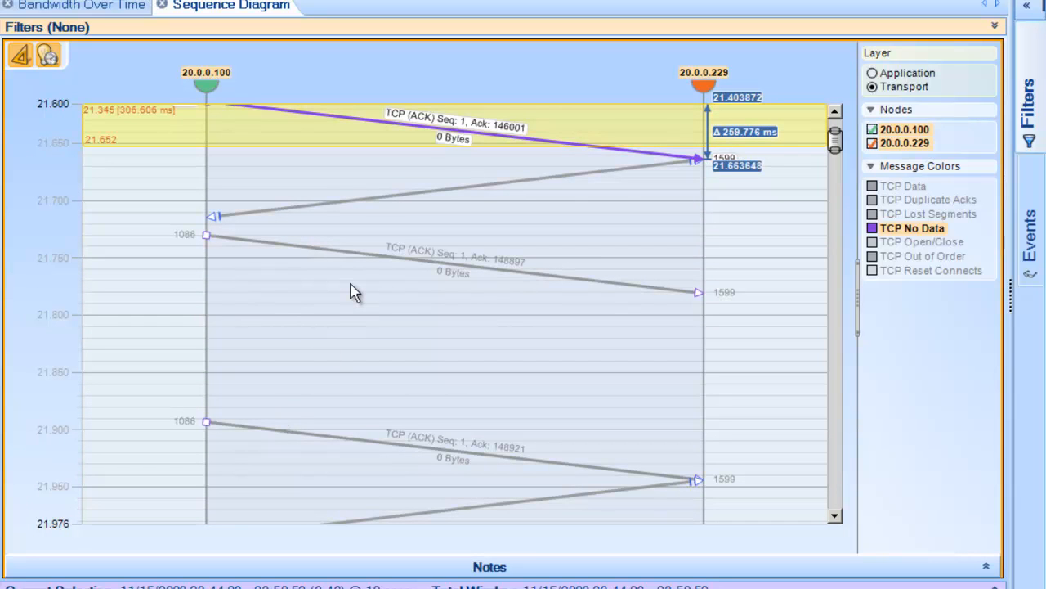
scroll("down", 3)
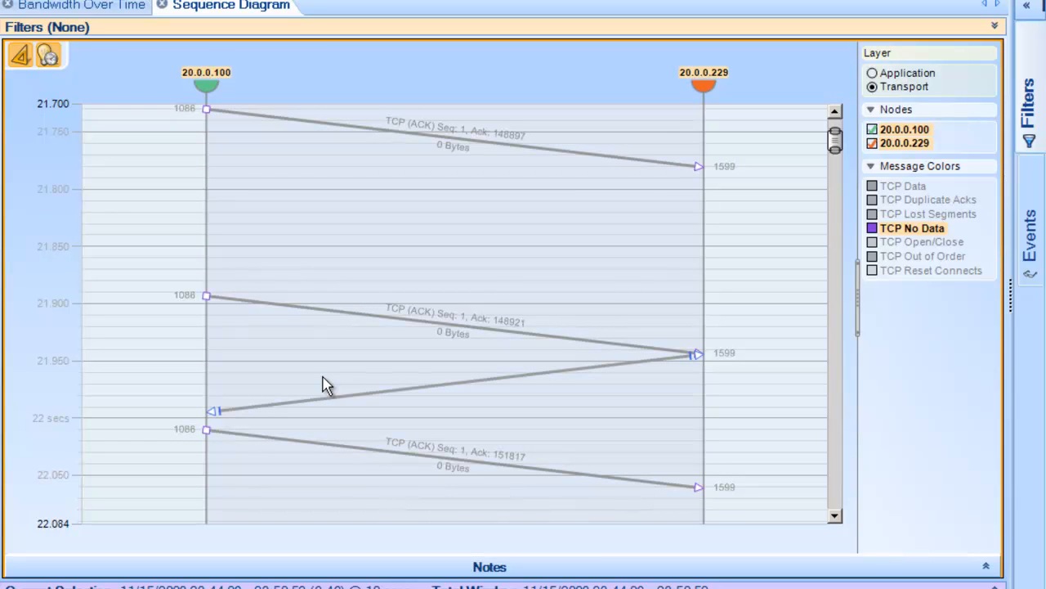
mouse_move(296, 258)
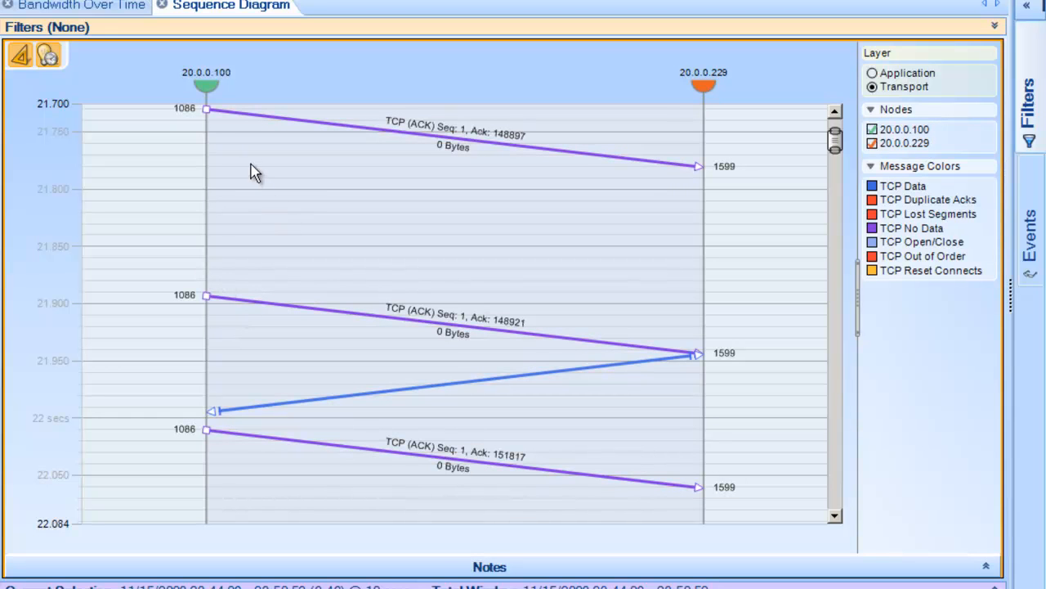
mouse_move(211, 131)
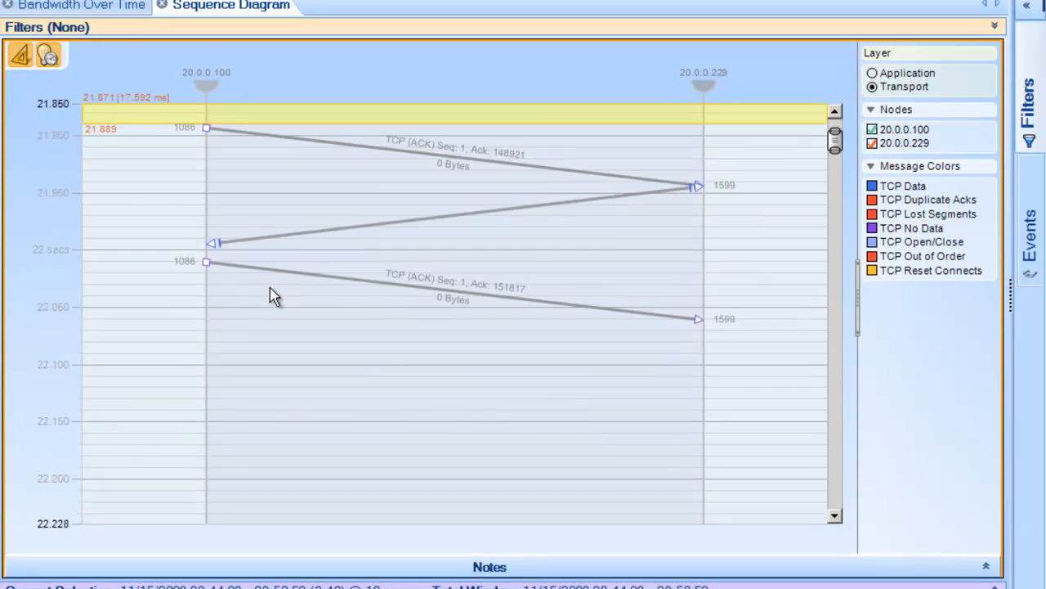
- Scroll to the ACKs 160577 and 160601 near 23.04–23.21 s for the 164.08 ms measurement
scroll("down", 3)
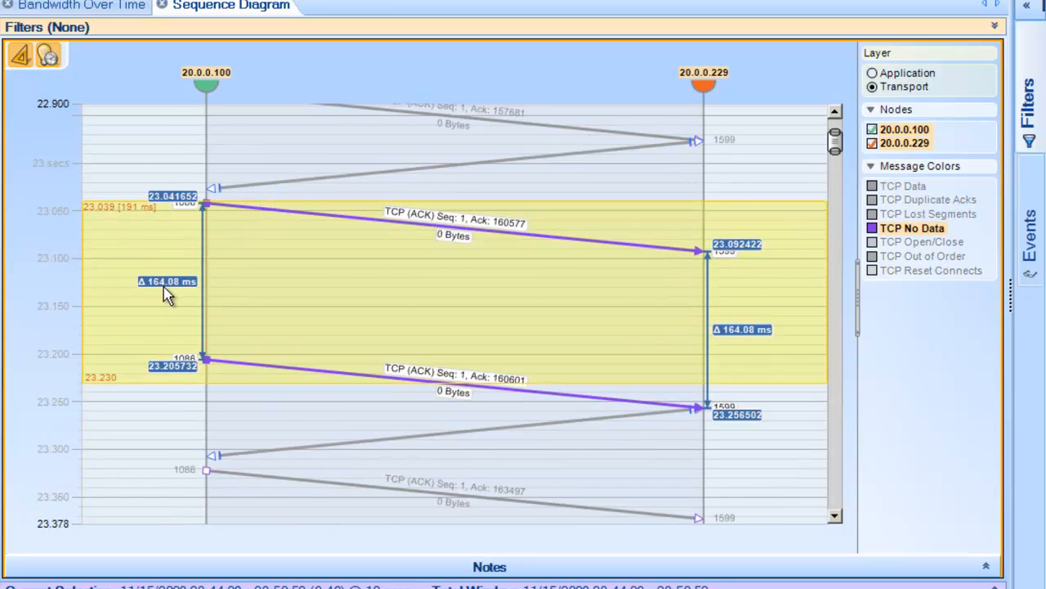
mouse_move(311, 310)
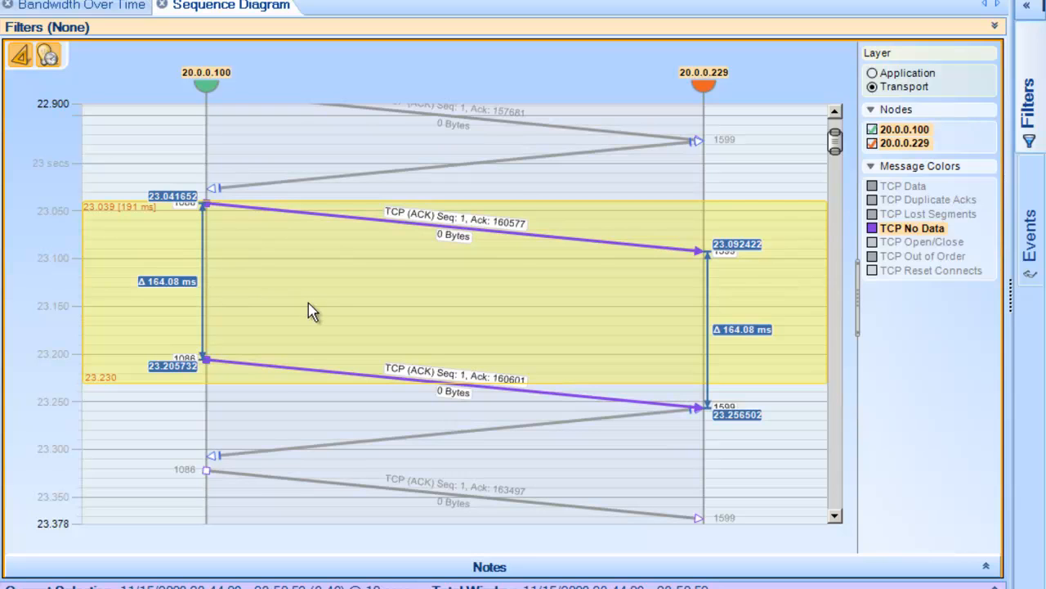
mouse_move(444, 327)
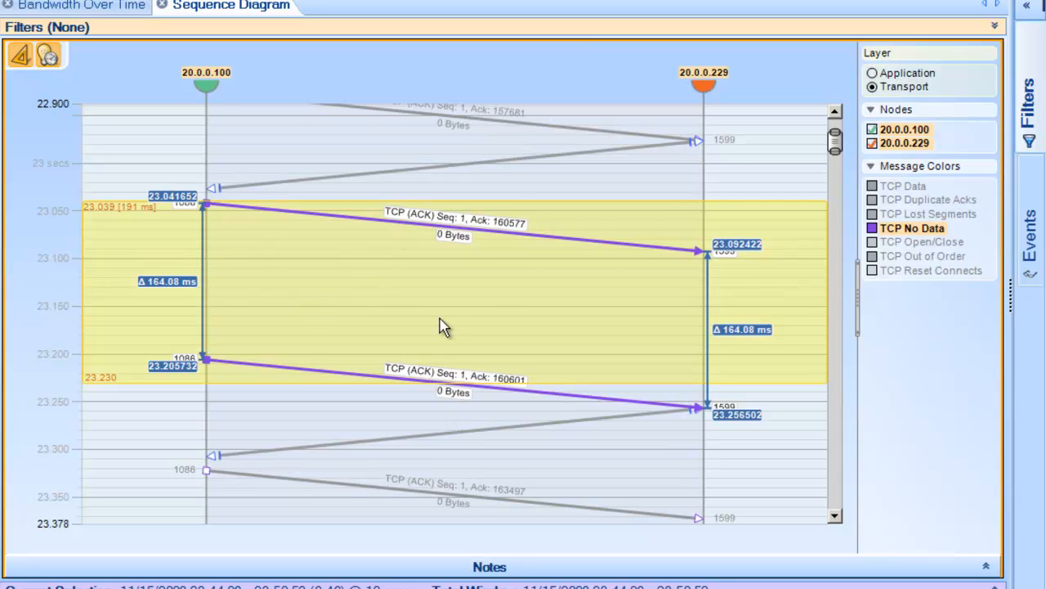
mouse_move(492, 307)
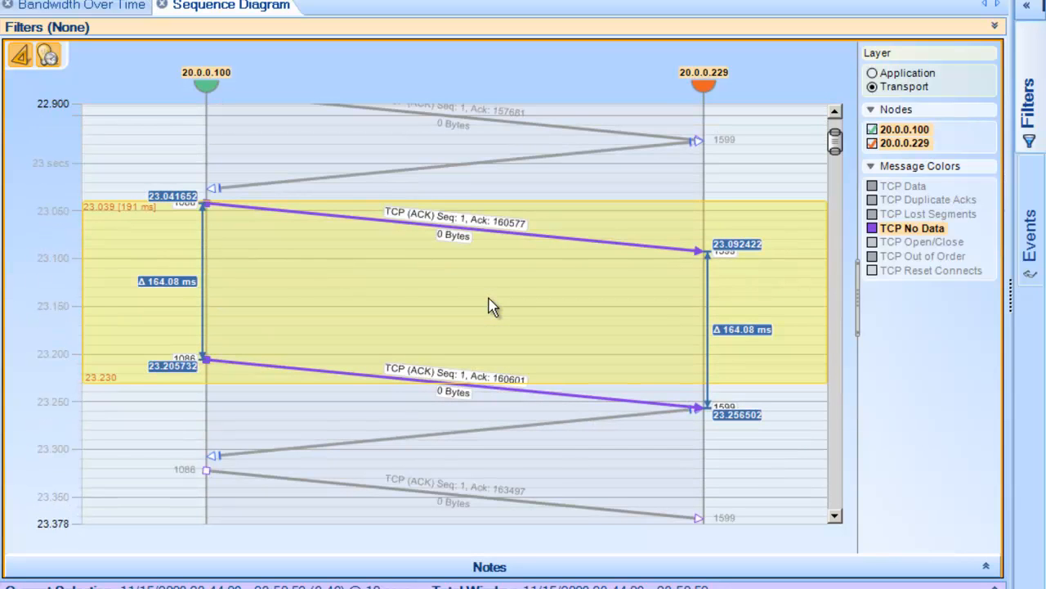
mouse_move(440, 317)
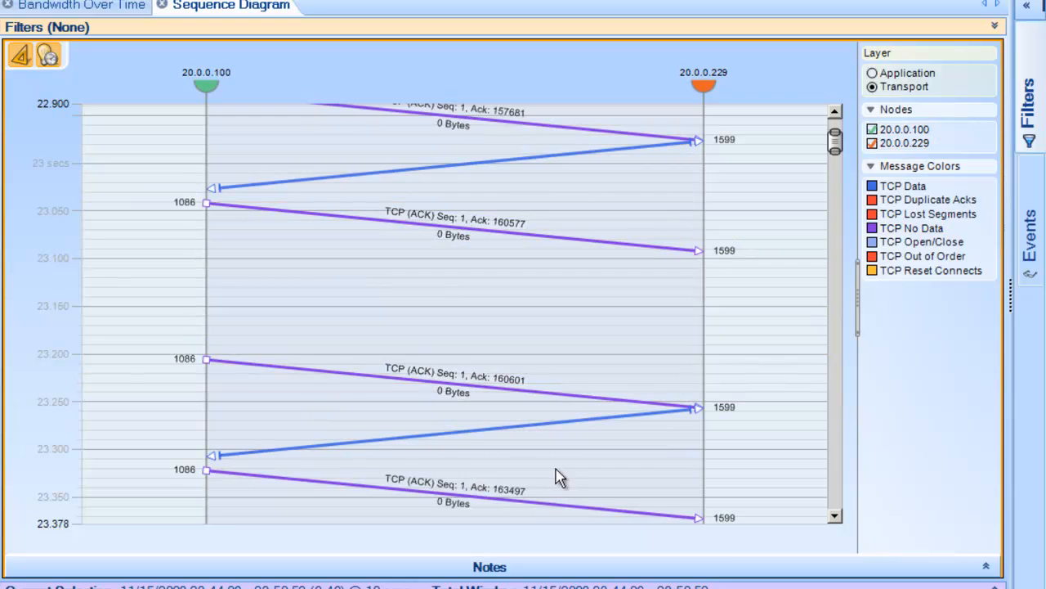
mouse_move(237, 382)
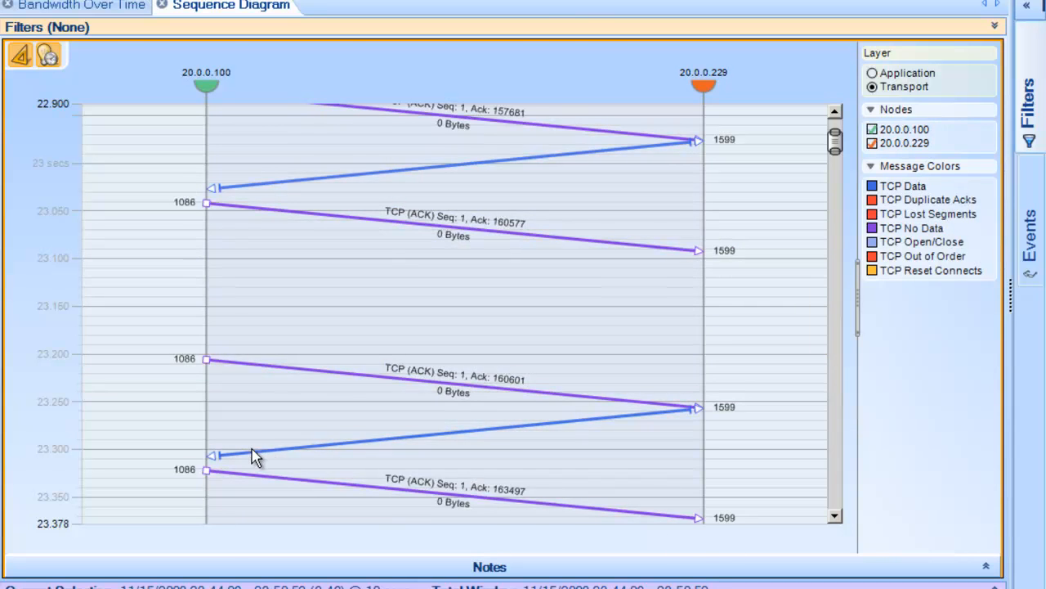
- Scroll down to ACKs 163497 and 163521 at 23.32–23.58 s for the 259.776 ms measurement
scroll("down", 3)
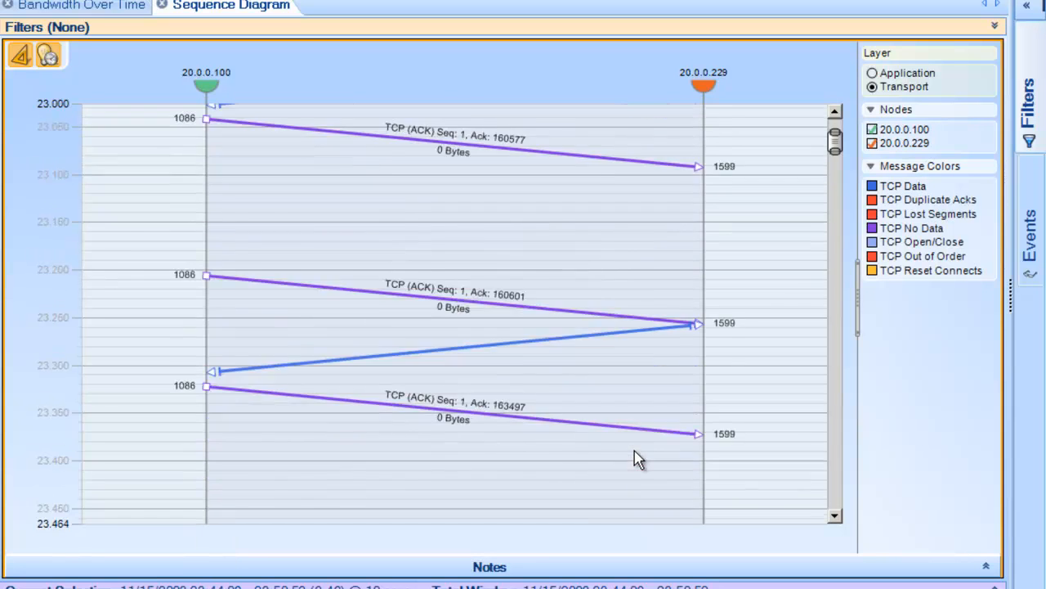
scroll("down", 3)
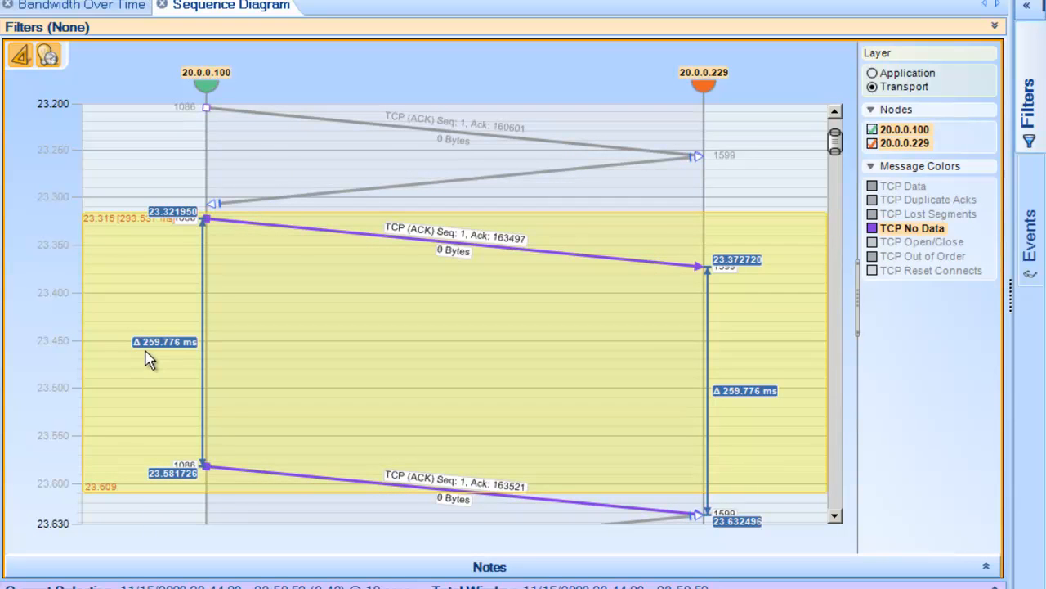
mouse_move(157, 354)
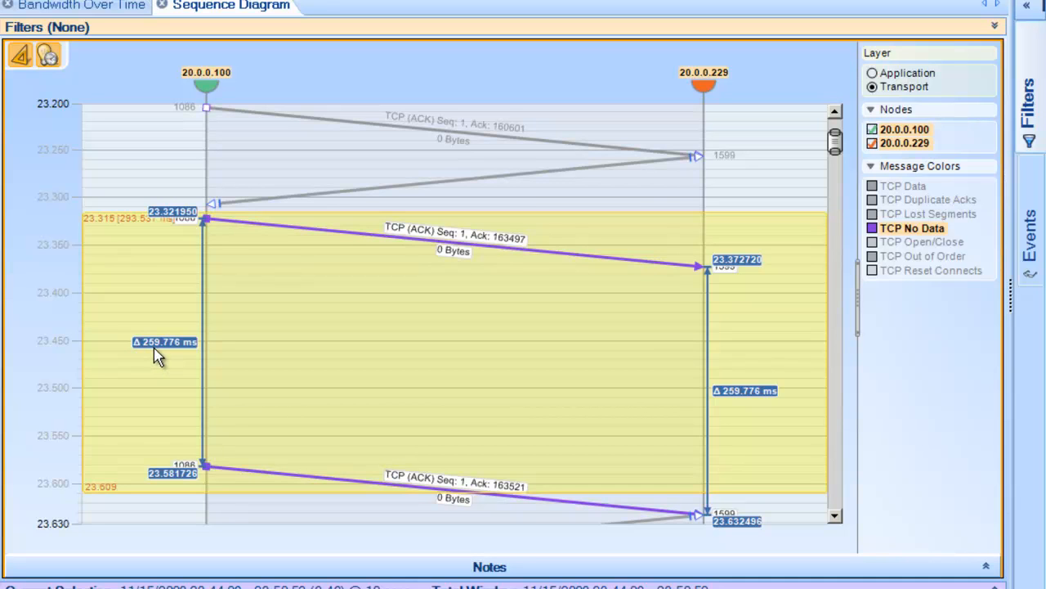
scroll("down", 3)
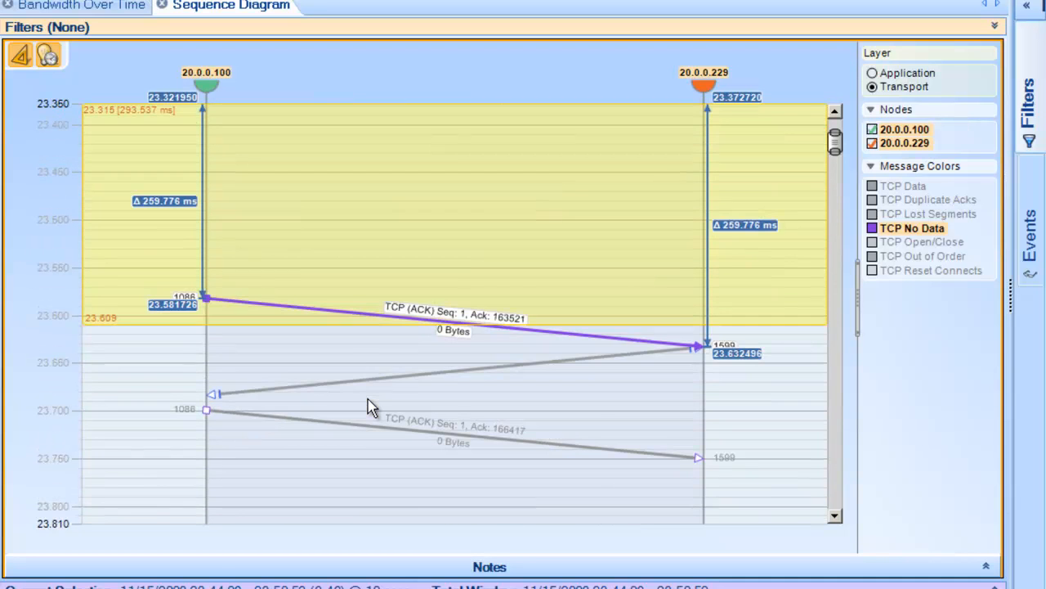